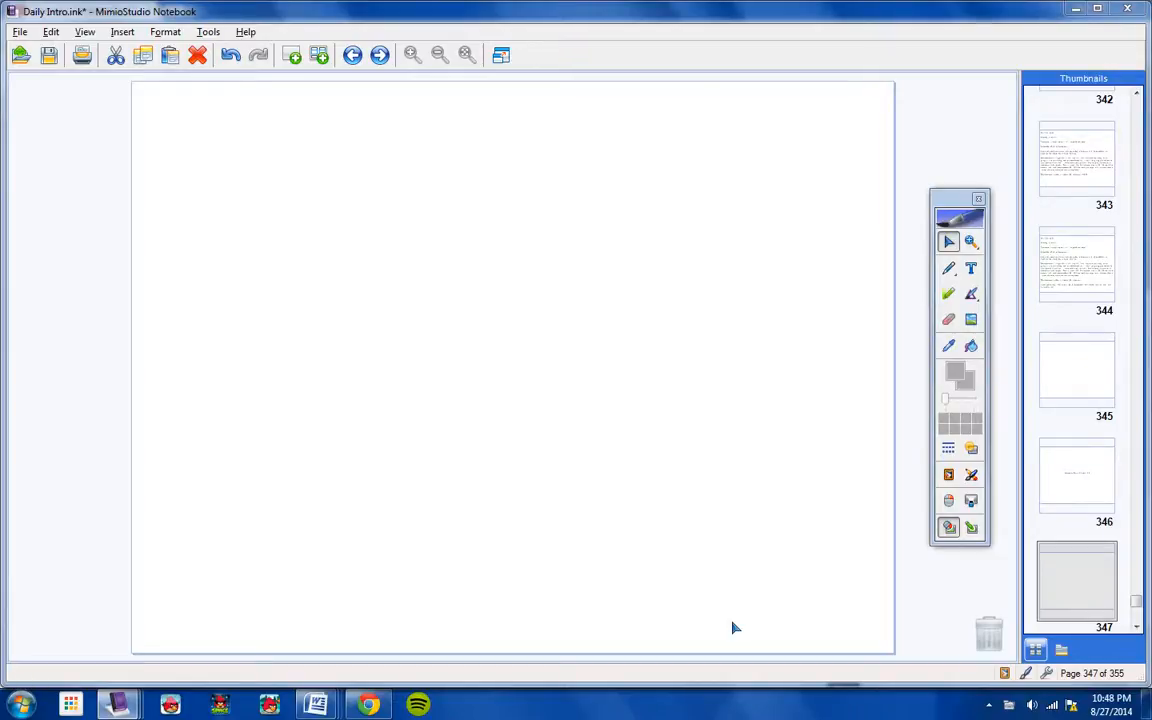
mouse_move(654, 312)
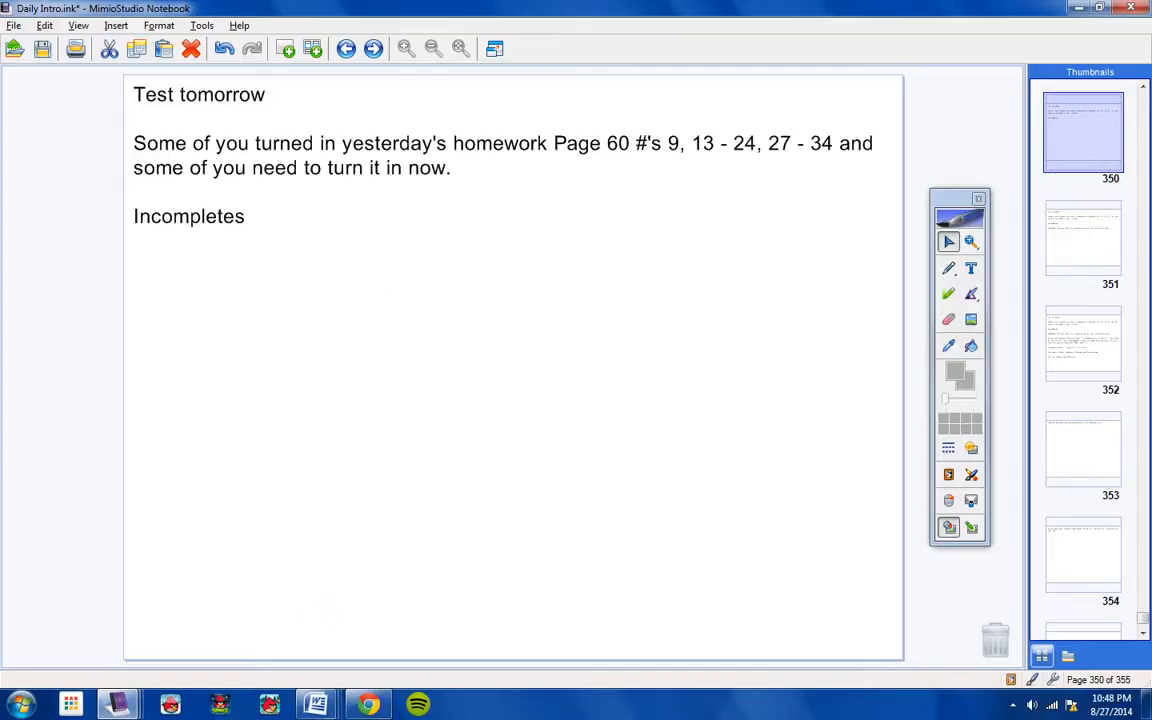
mouse_move(324, 700)
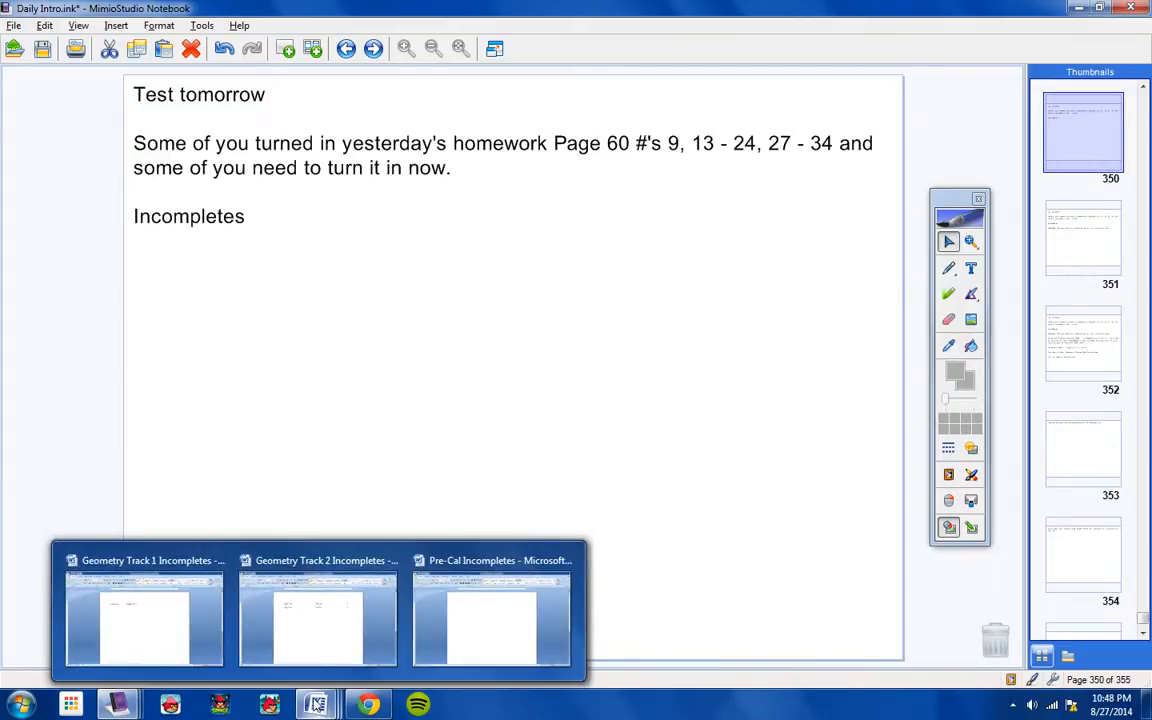
- Show the Geometry Track 2 Incompletes document in Word, listing two students due 8/26 with zeros
click(316, 616)
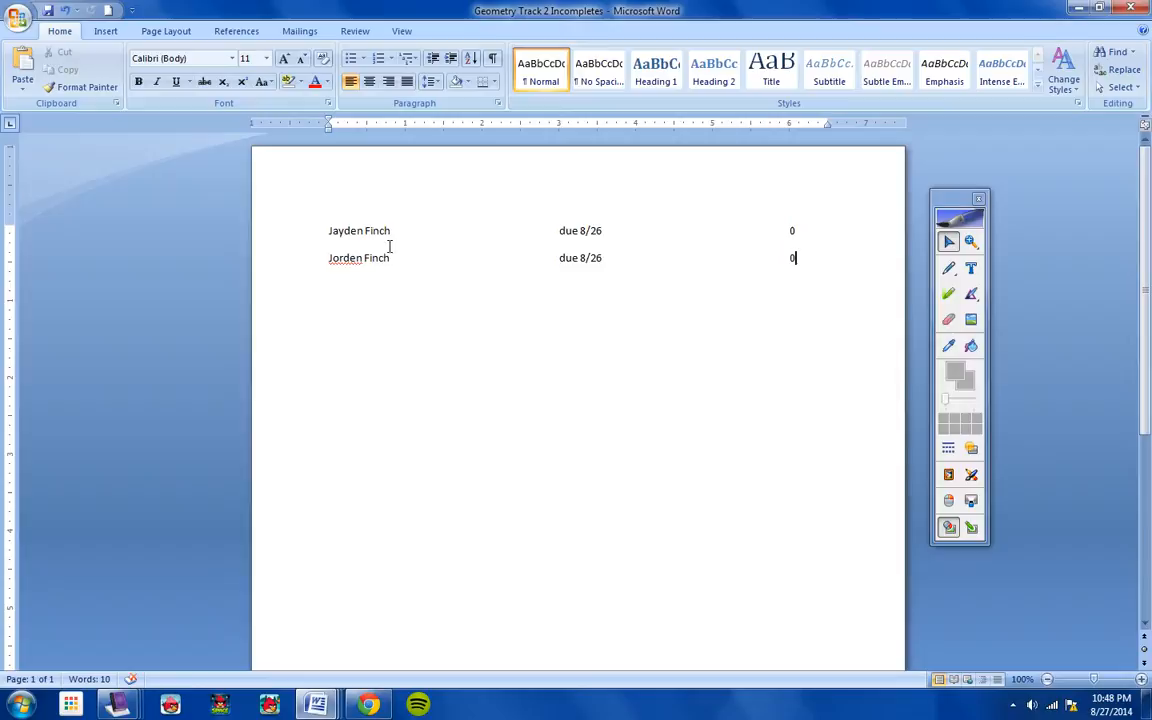
mouse_move(608, 262)
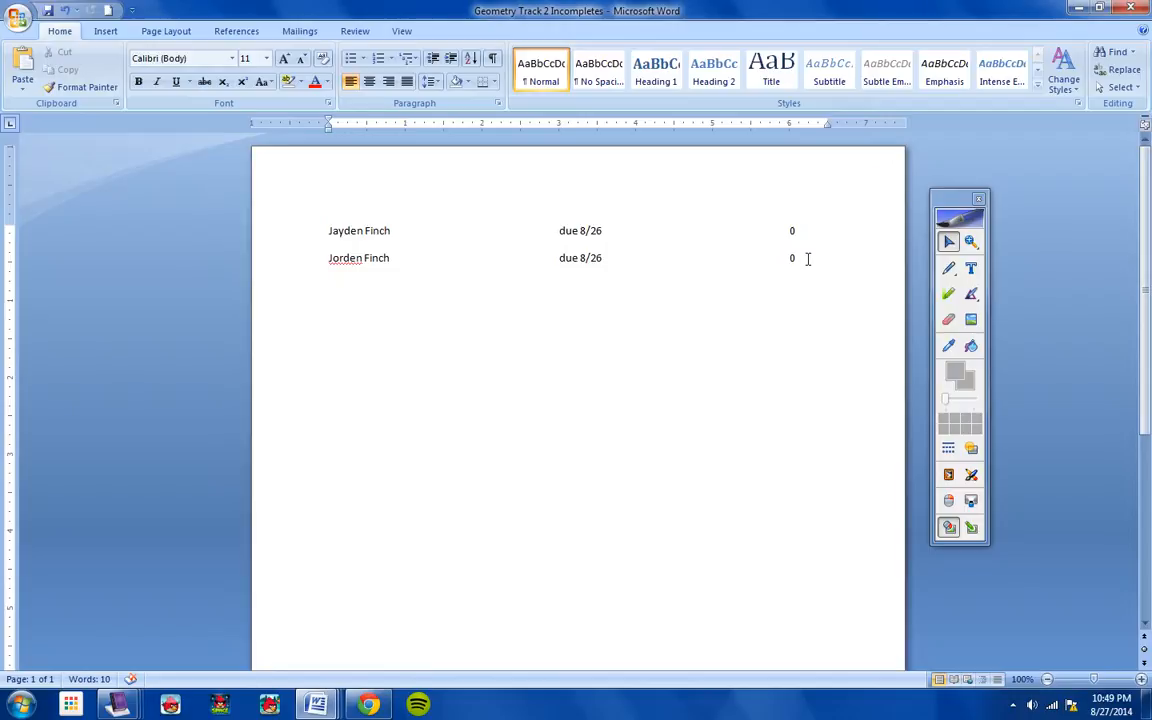
click(796, 258)
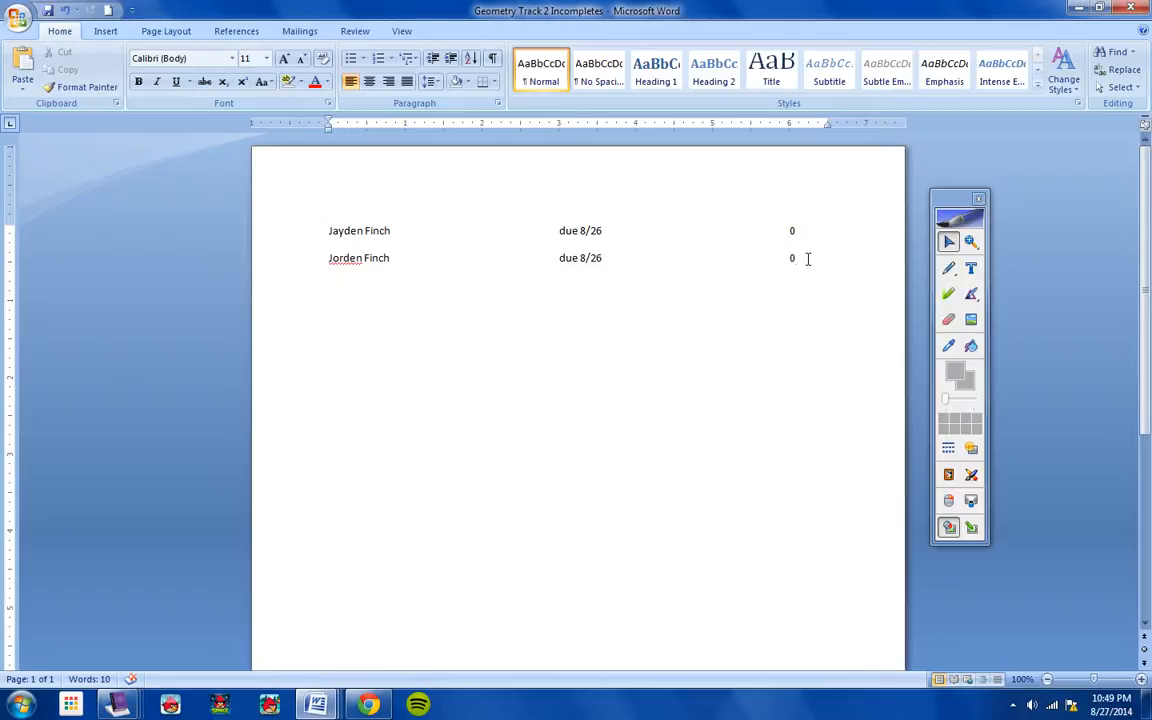
click(792, 258)
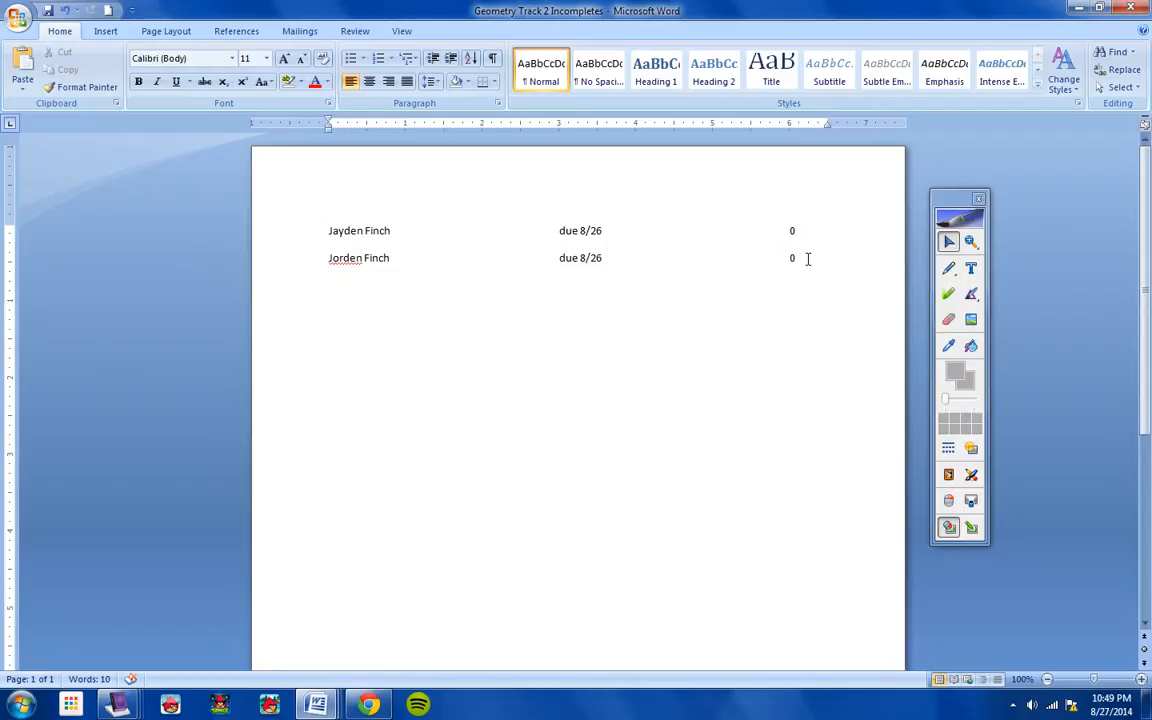
click(796, 258)
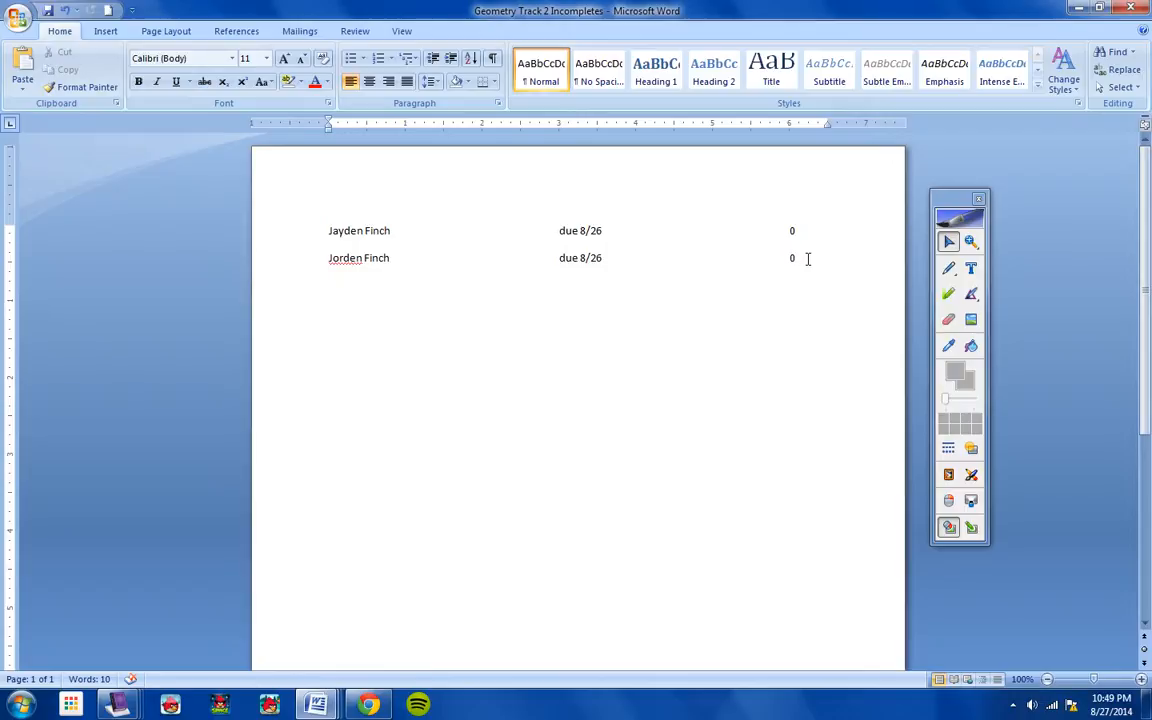
click(796, 258)
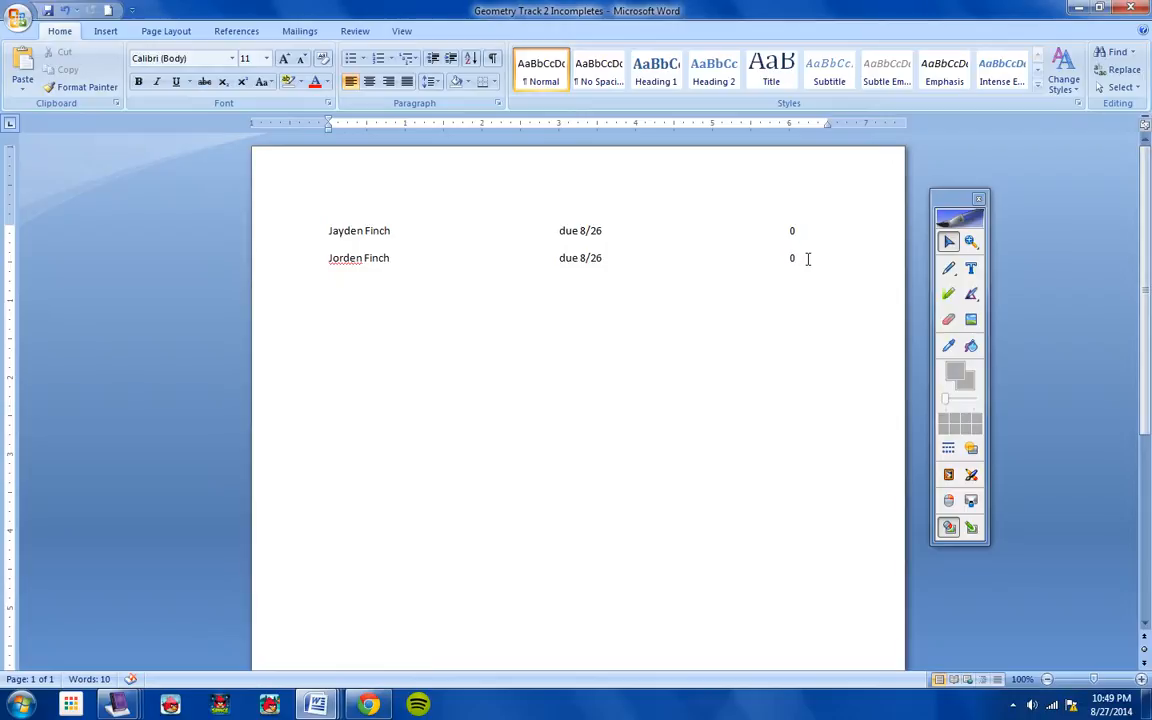
click(796, 258)
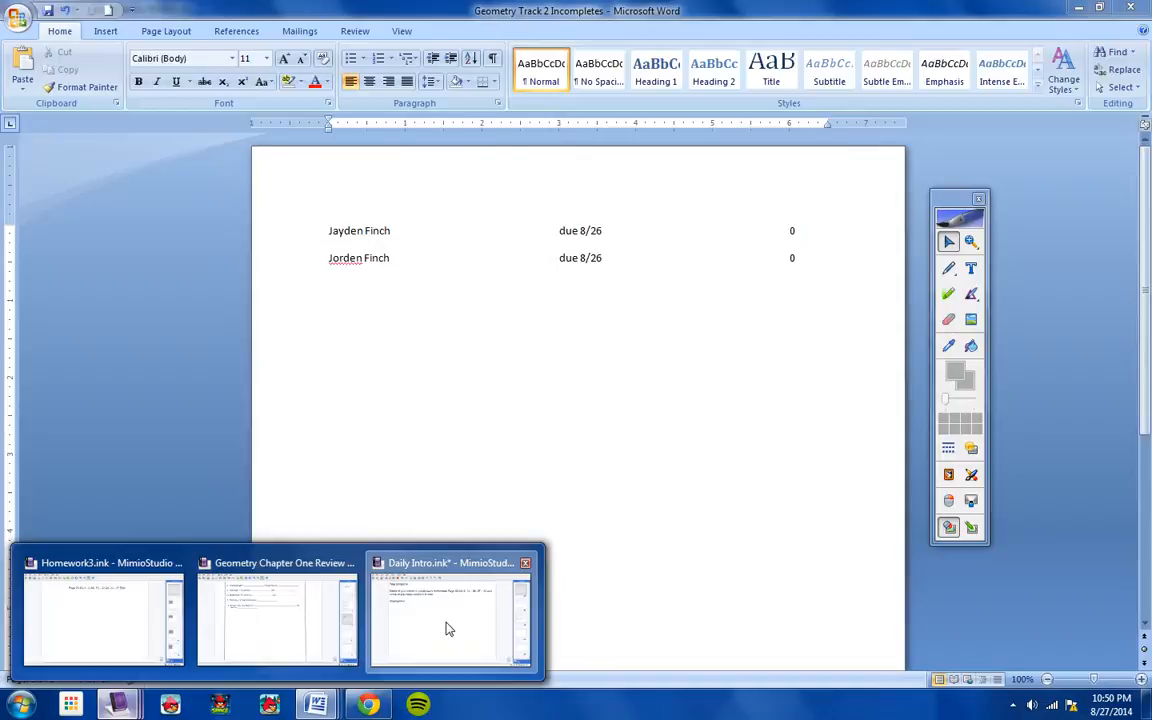
- Return to the Daily Intro notebook showing the test reminder and Incompletes page
click(448, 628)
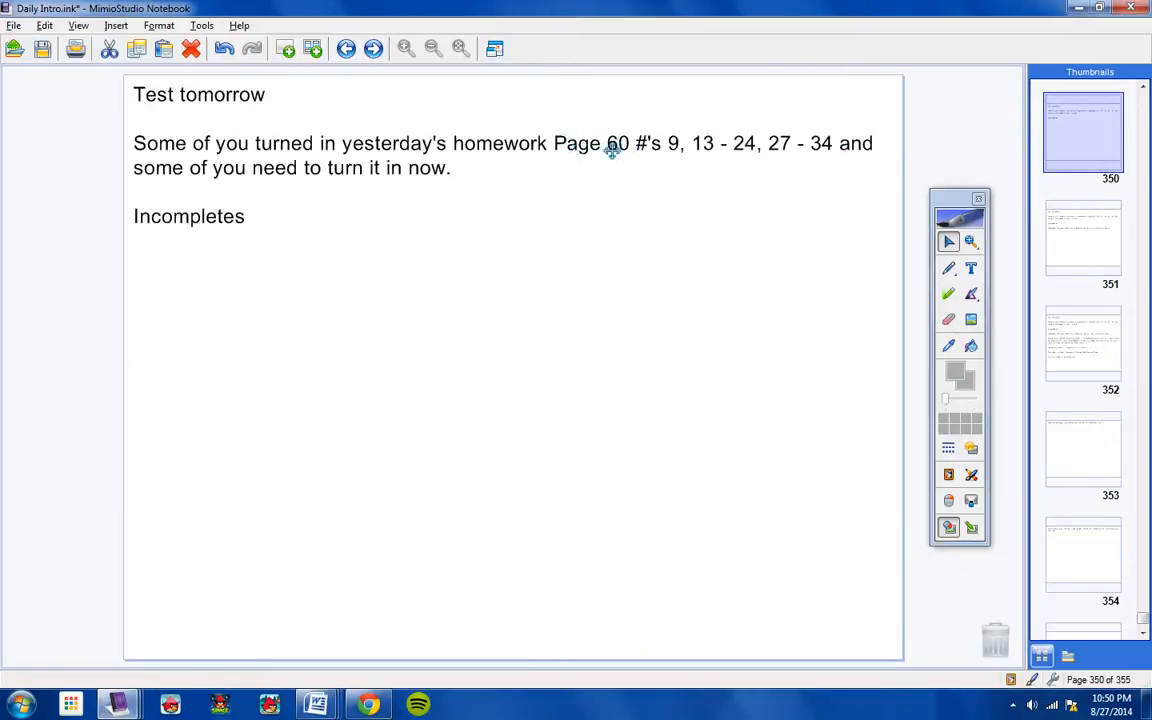
mouse_move(566, 152)
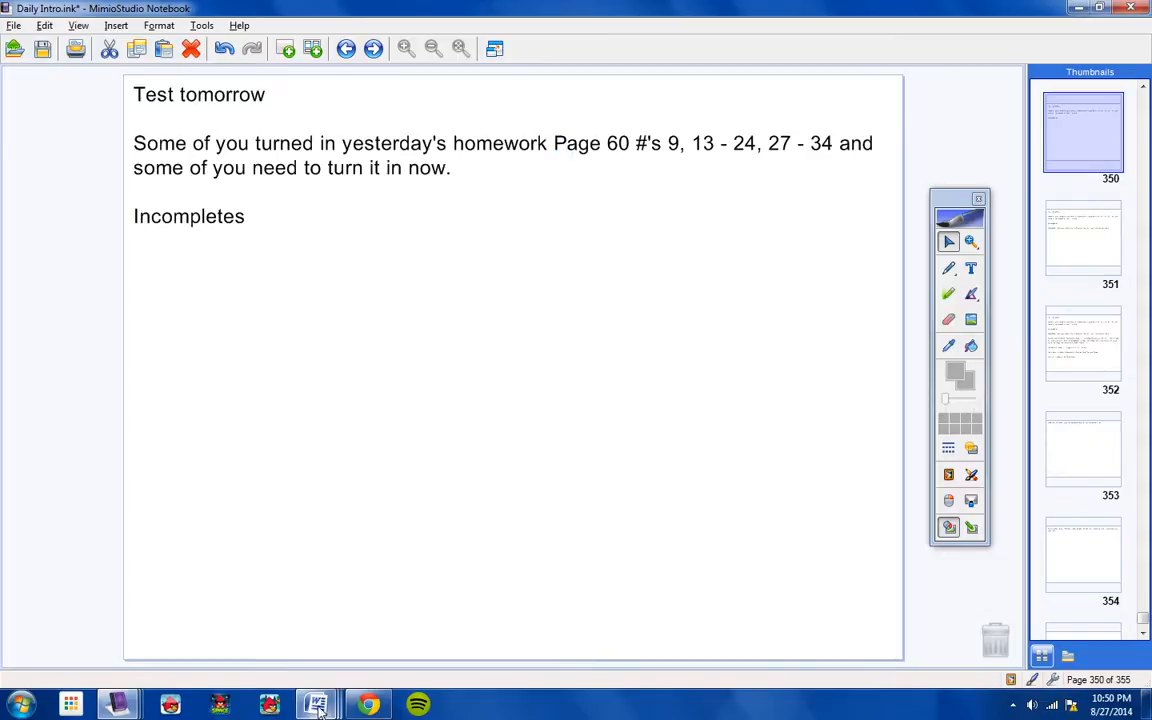
mouse_move(440, 548)
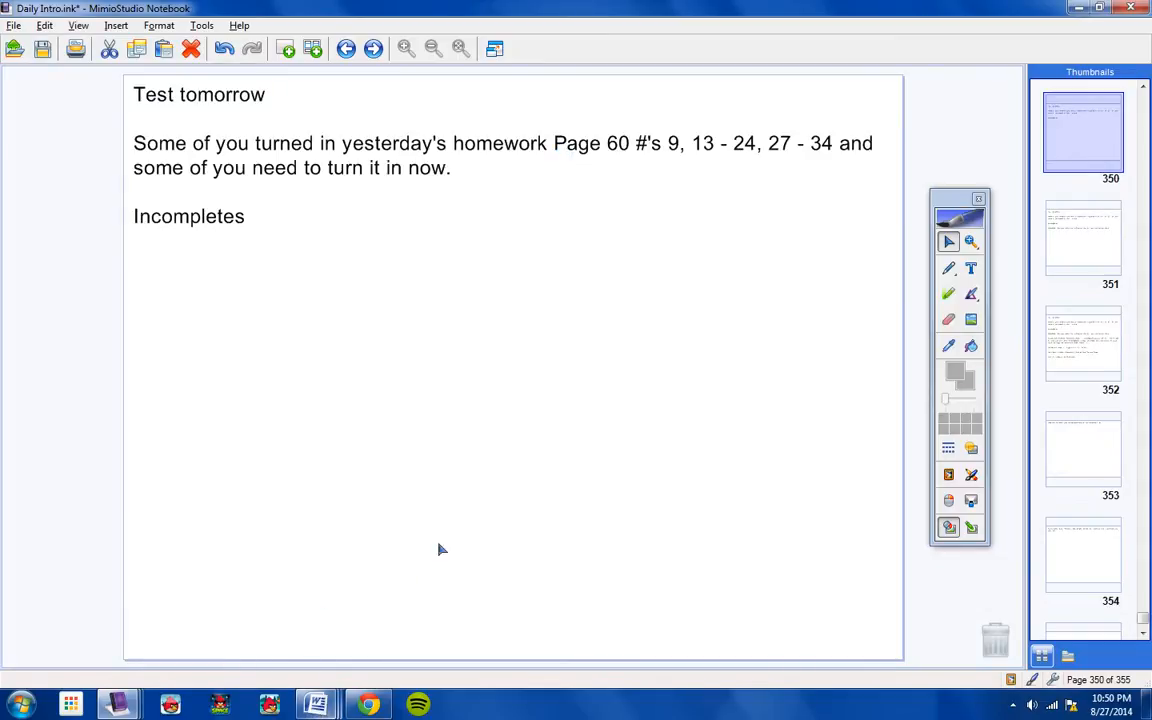
mouse_move(492, 174)
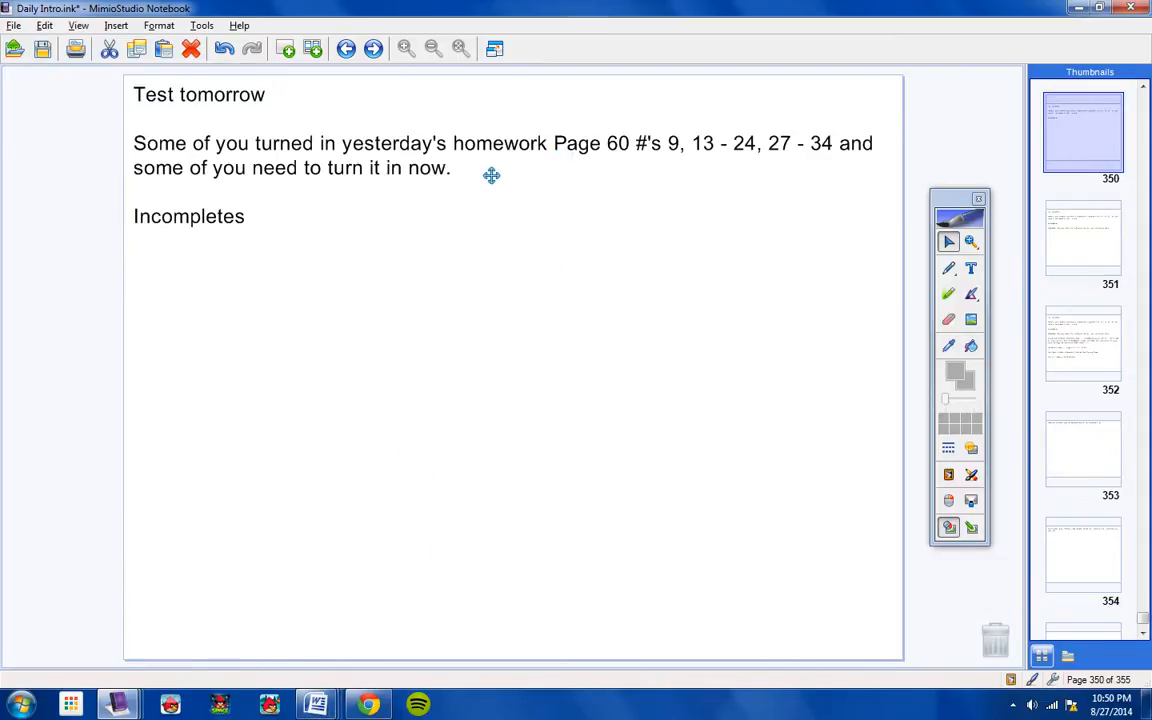
mouse_move(488, 204)
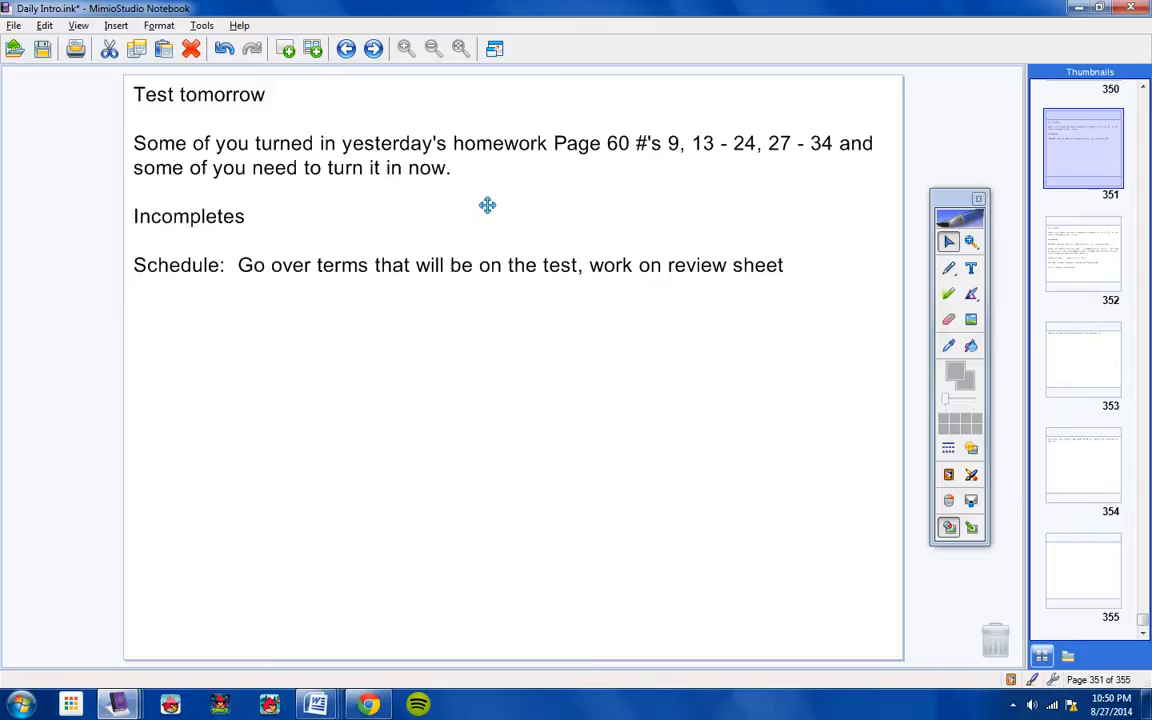
mouse_move(432, 300)
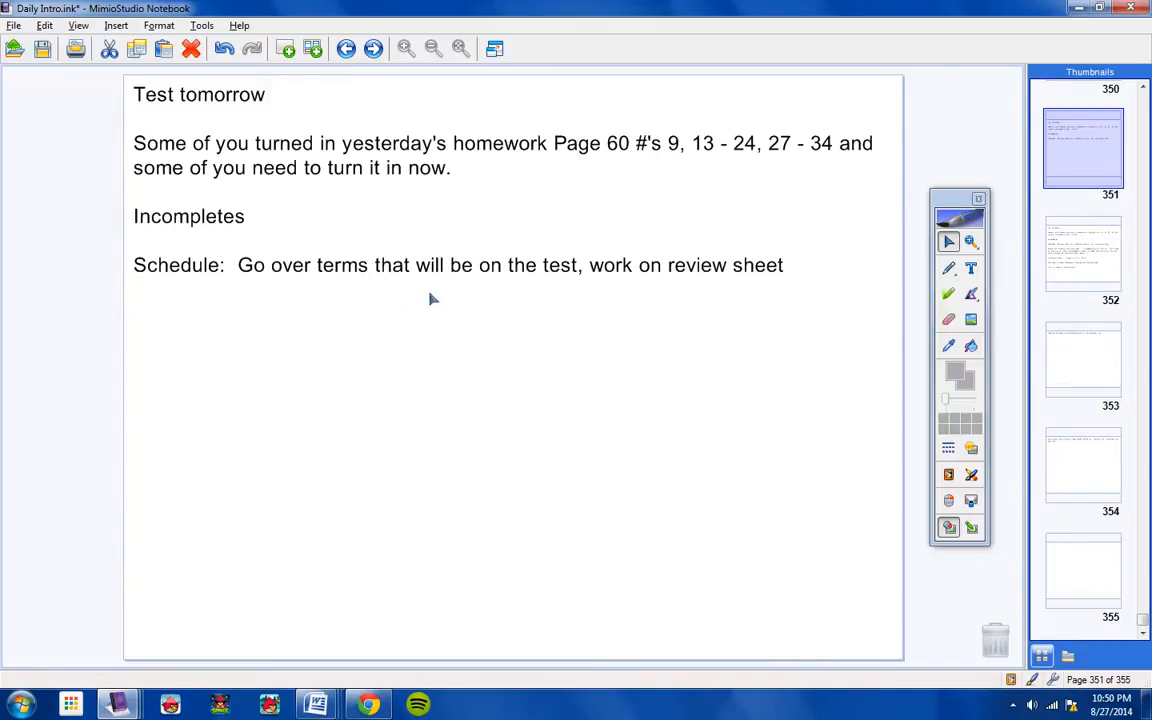
mouse_move(356, 288)
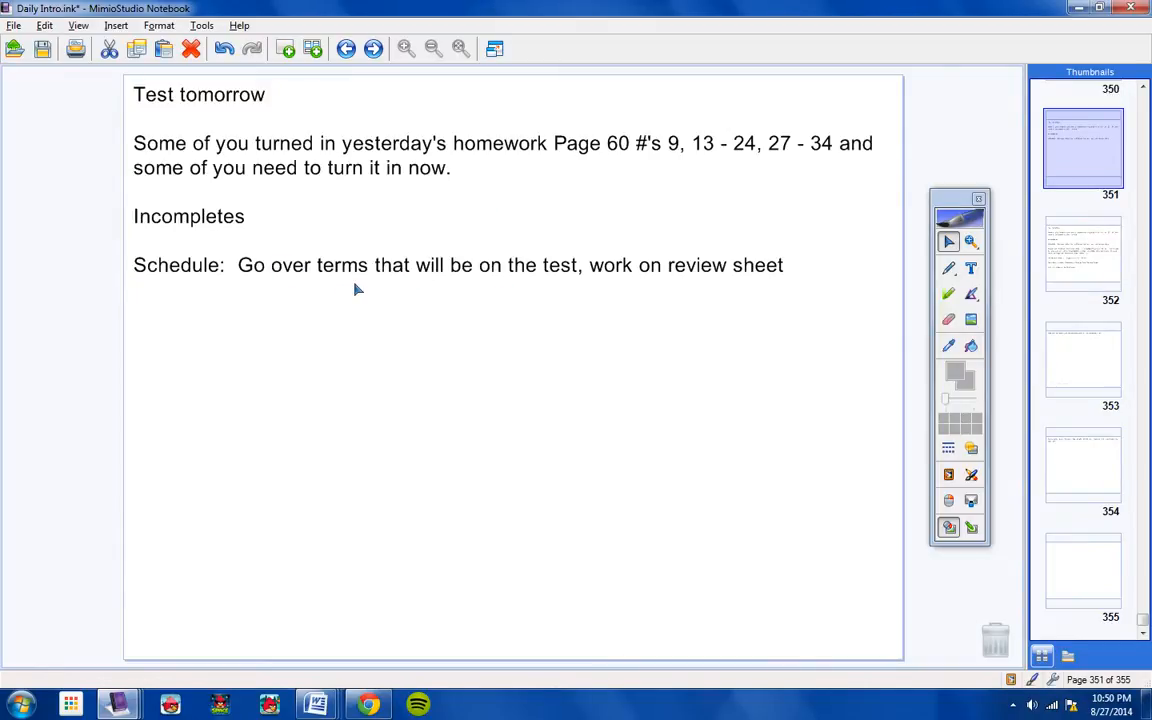
mouse_move(416, 276)
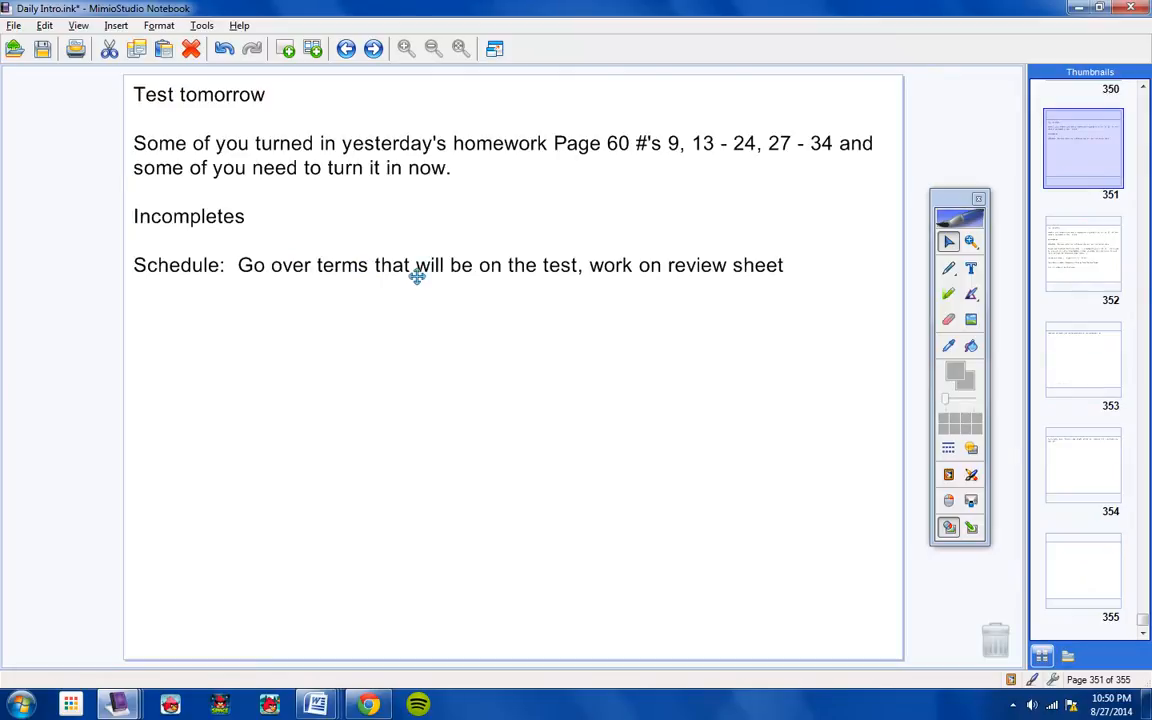
mouse_move(432, 278)
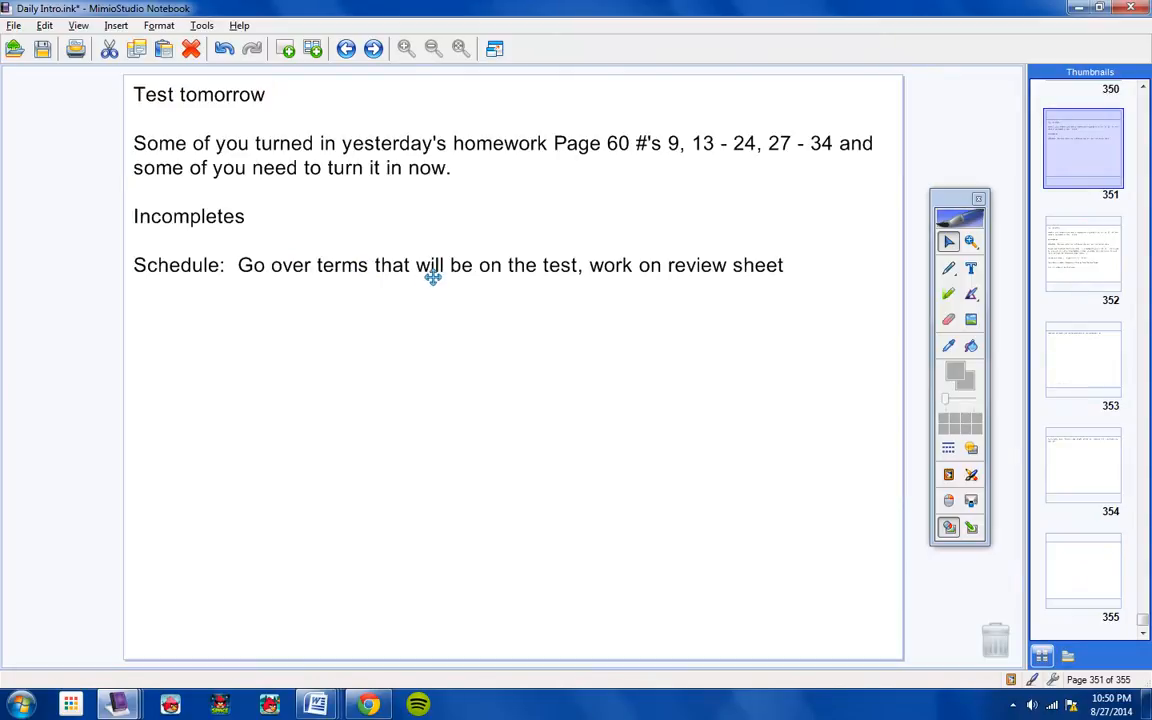
mouse_move(496, 276)
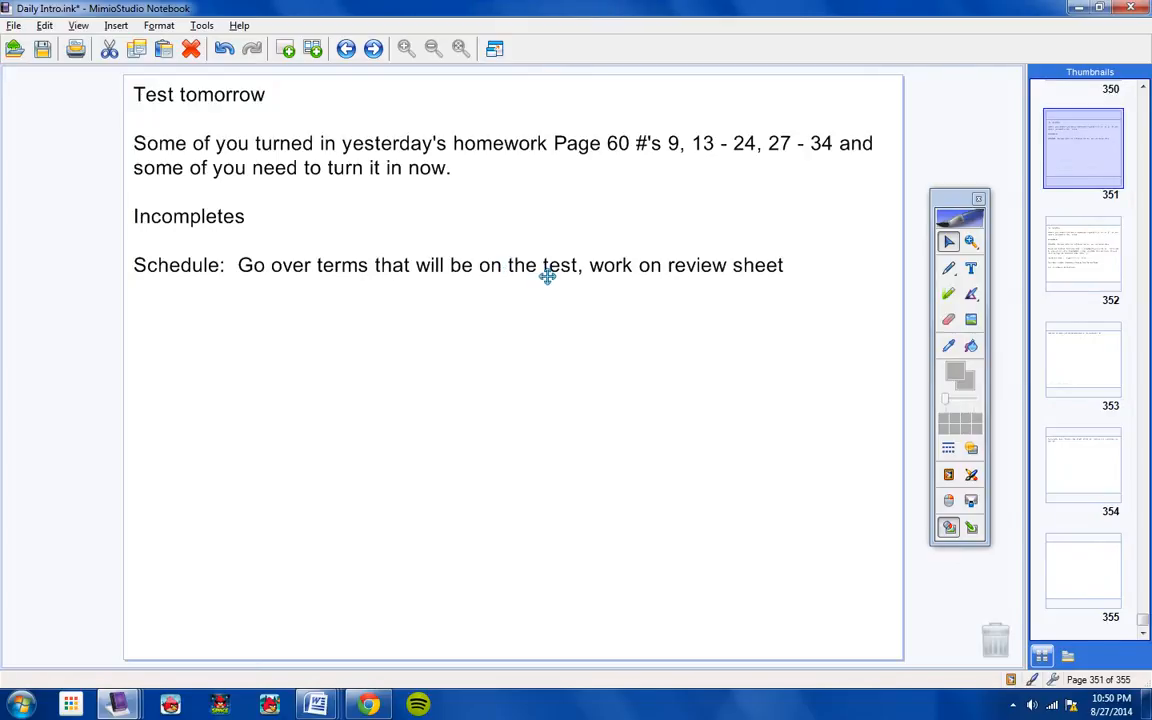
- Advance to page 353 listing tomorrow's test terms, Inductive Reasoning to Coplanar Points
click(1082, 262)
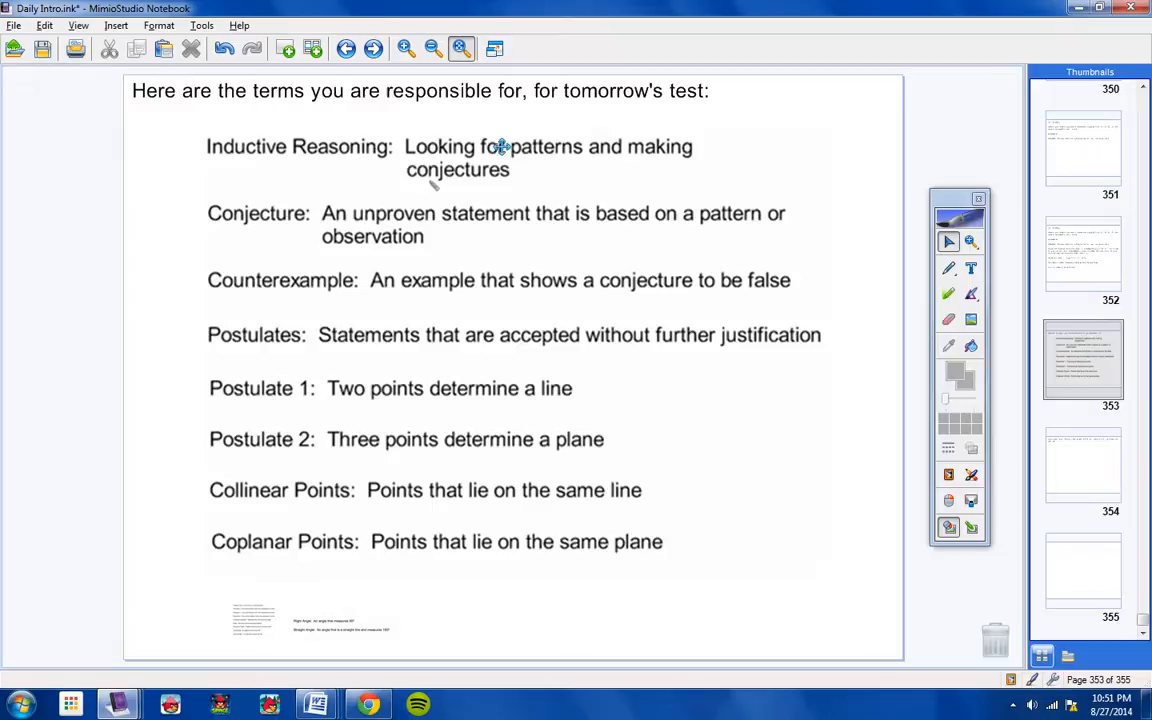
mouse_move(540, 162)
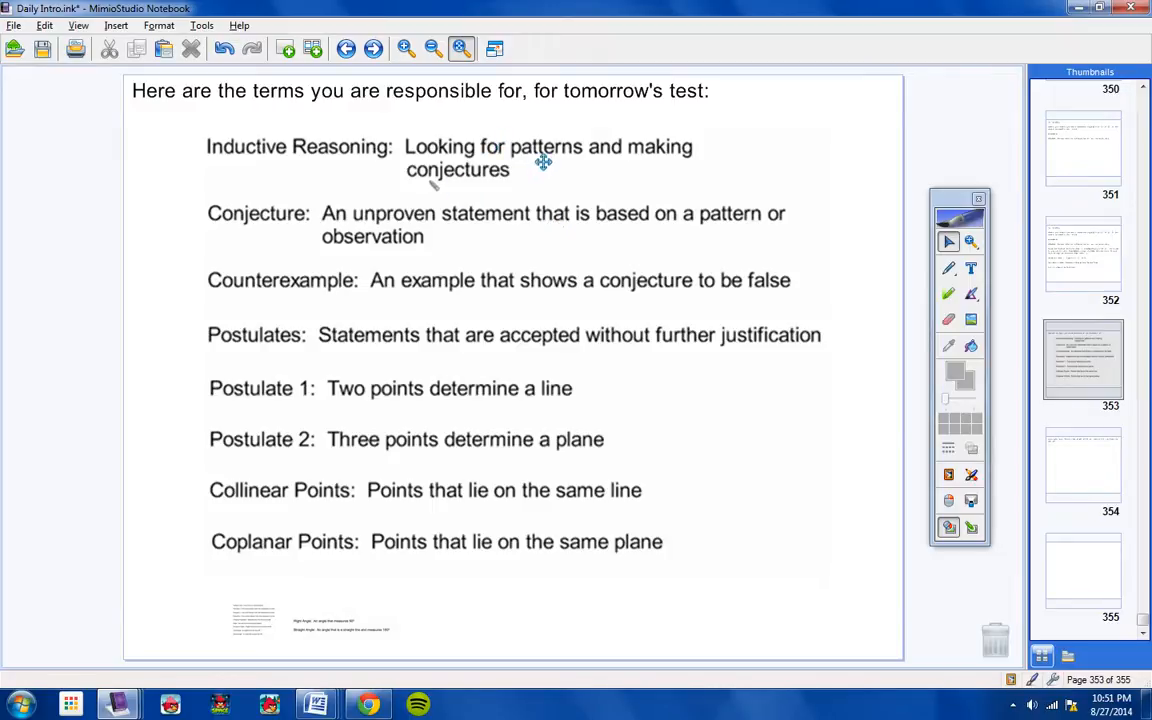
mouse_move(548, 528)
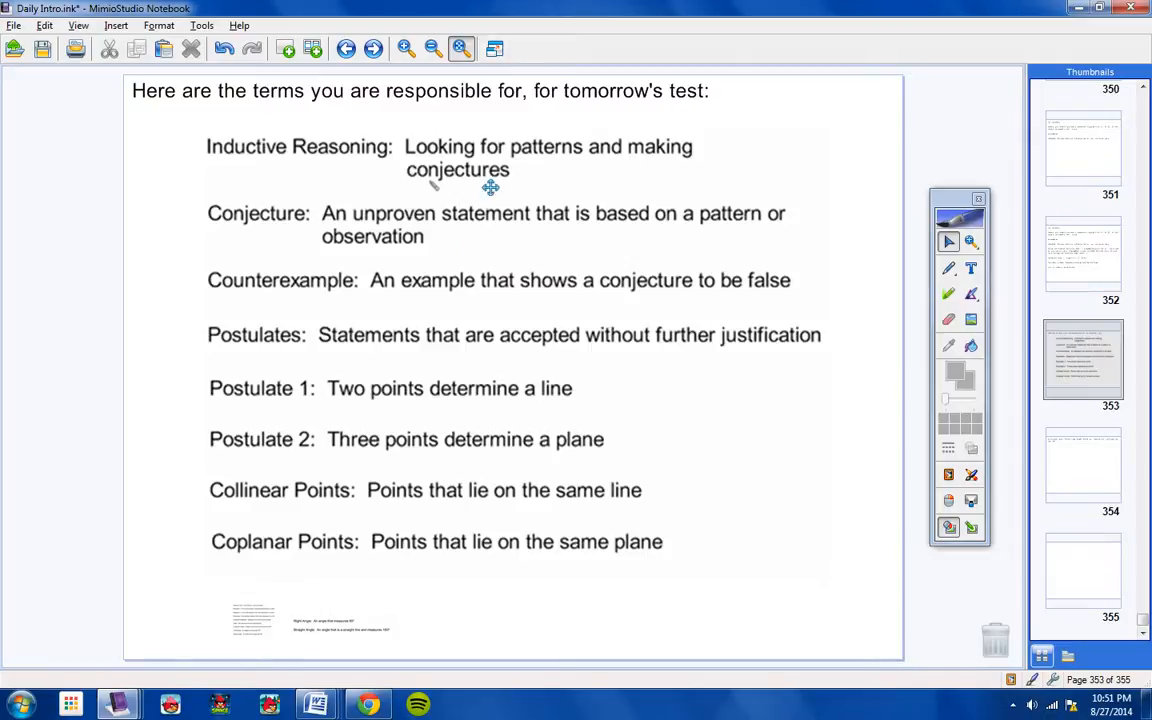
mouse_move(540, 492)
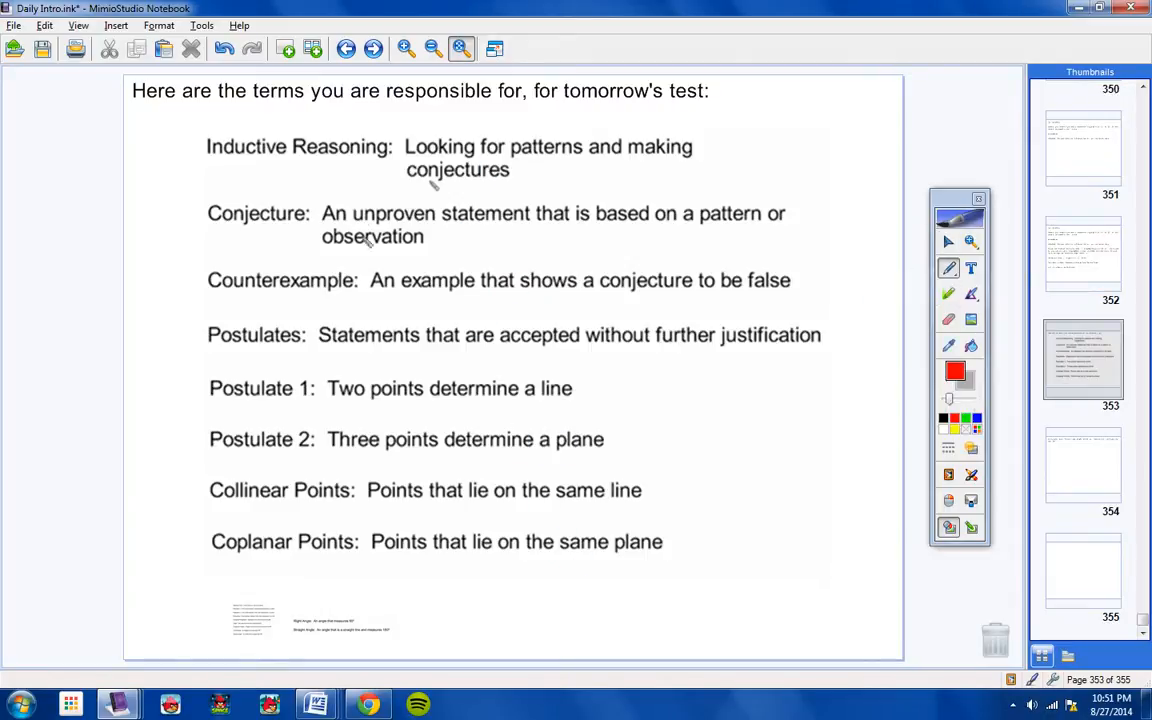
- Circle the test terms in red ink: first terms, Postulate 1, Collinear and Coplanar Points
drag(192, 140, 290, 122)
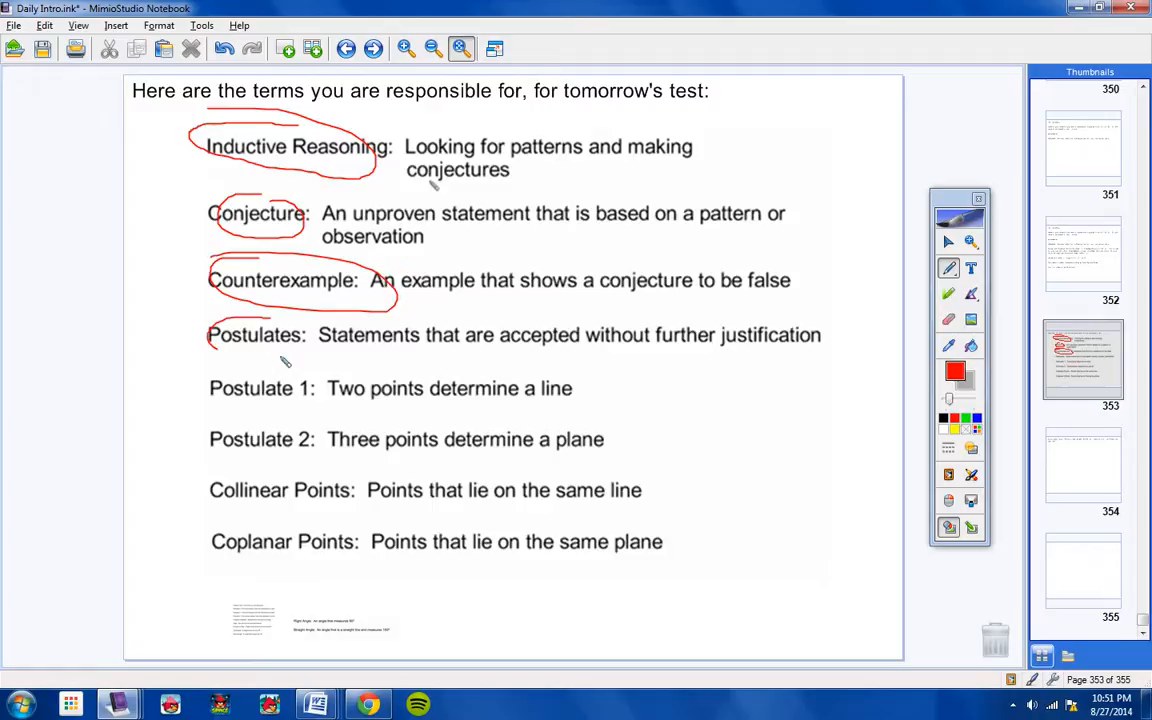
drag(210, 388, 324, 470)
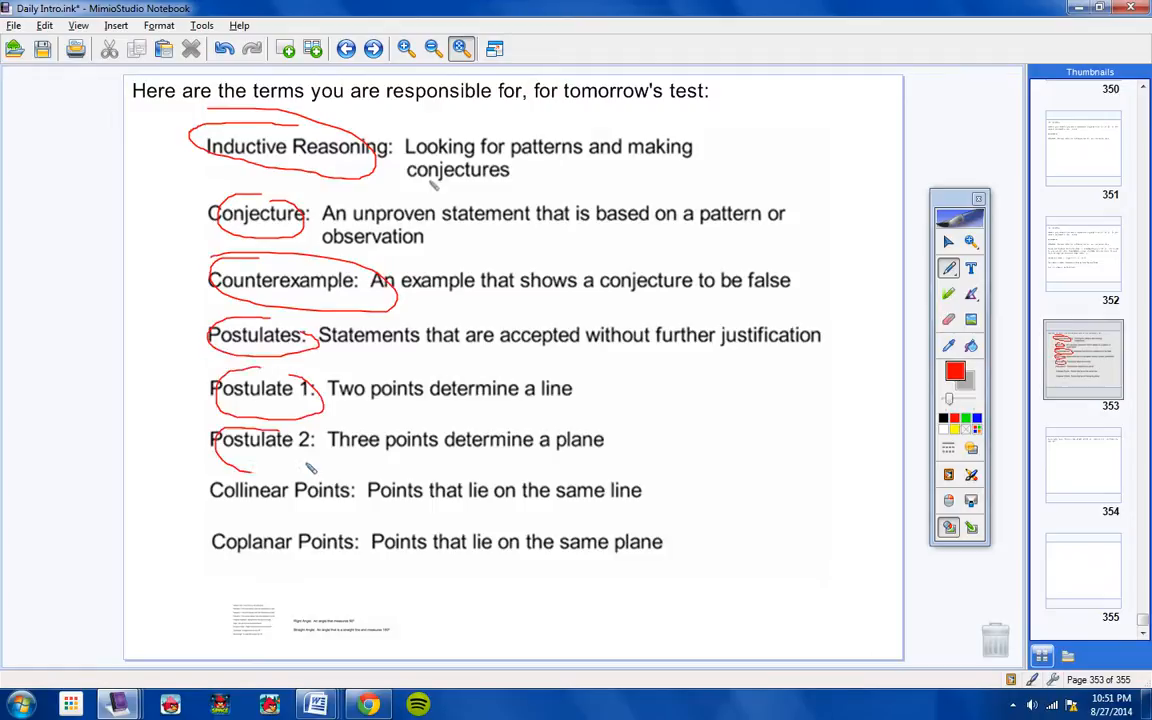
drag(300, 464, 376, 564)
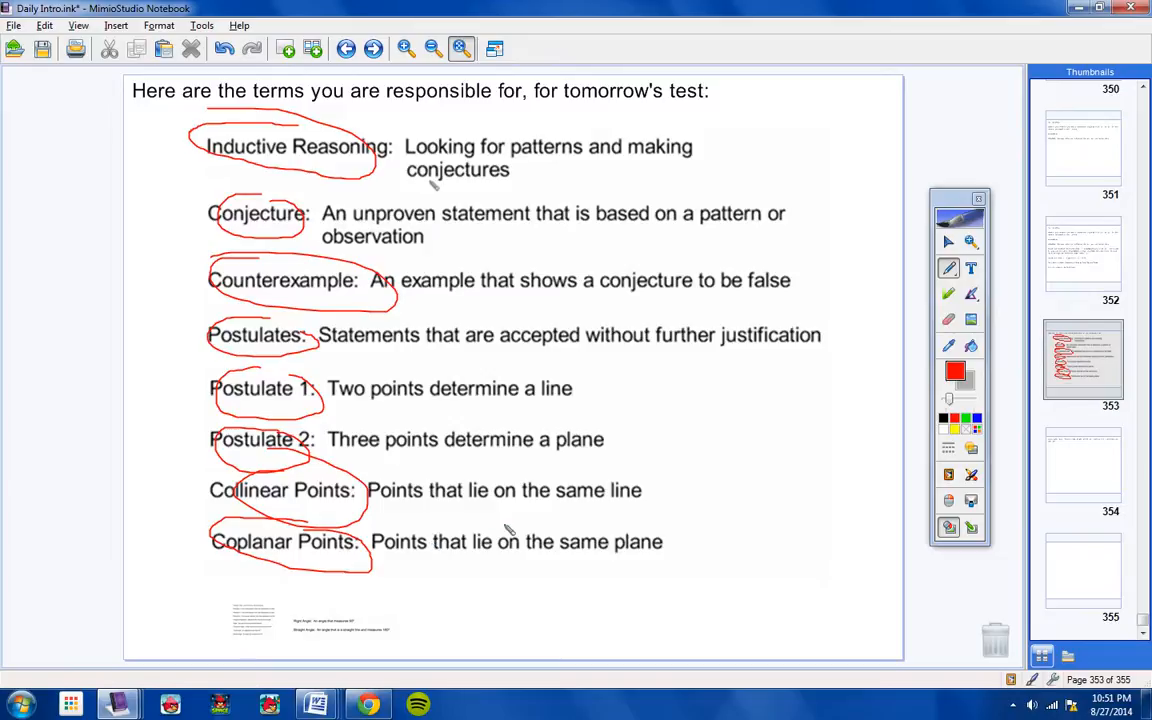
mouse_move(740, 476)
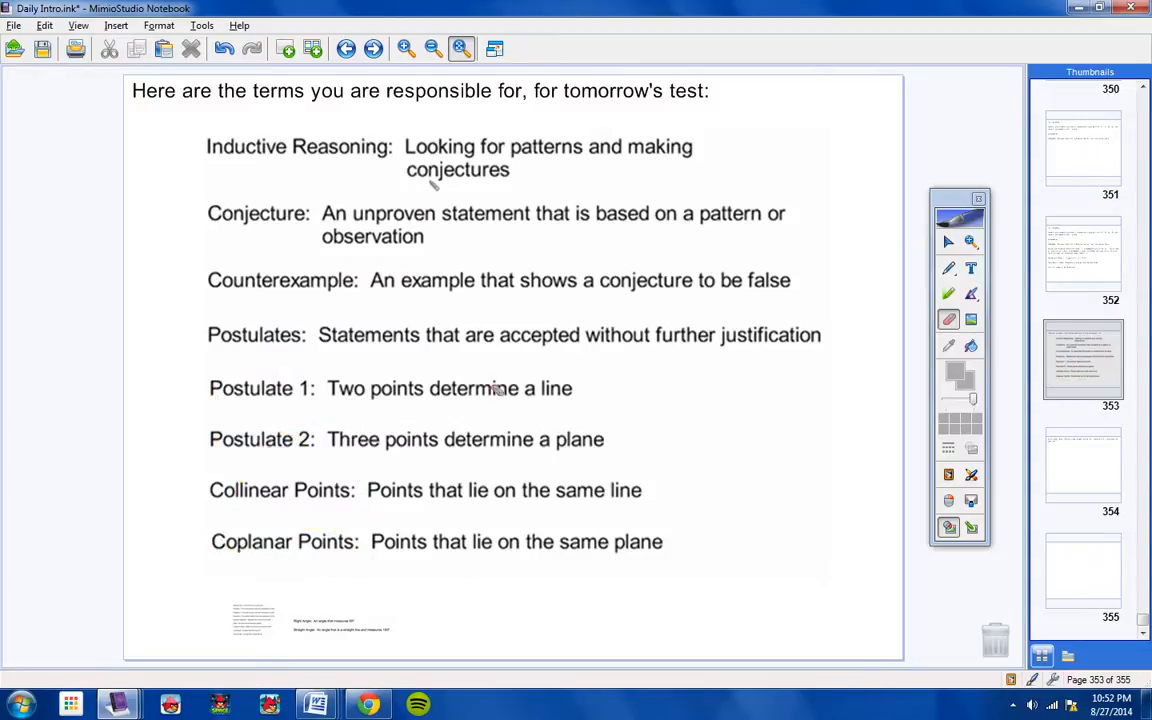
mouse_move(512, 396)
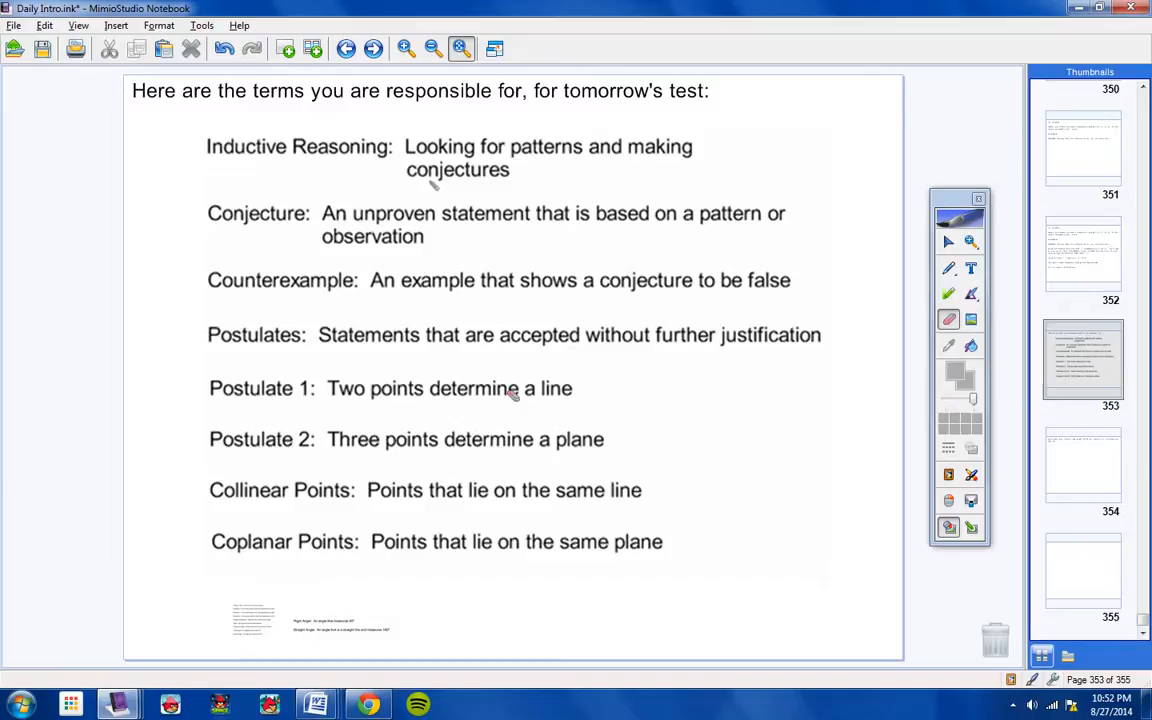
mouse_move(390, 212)
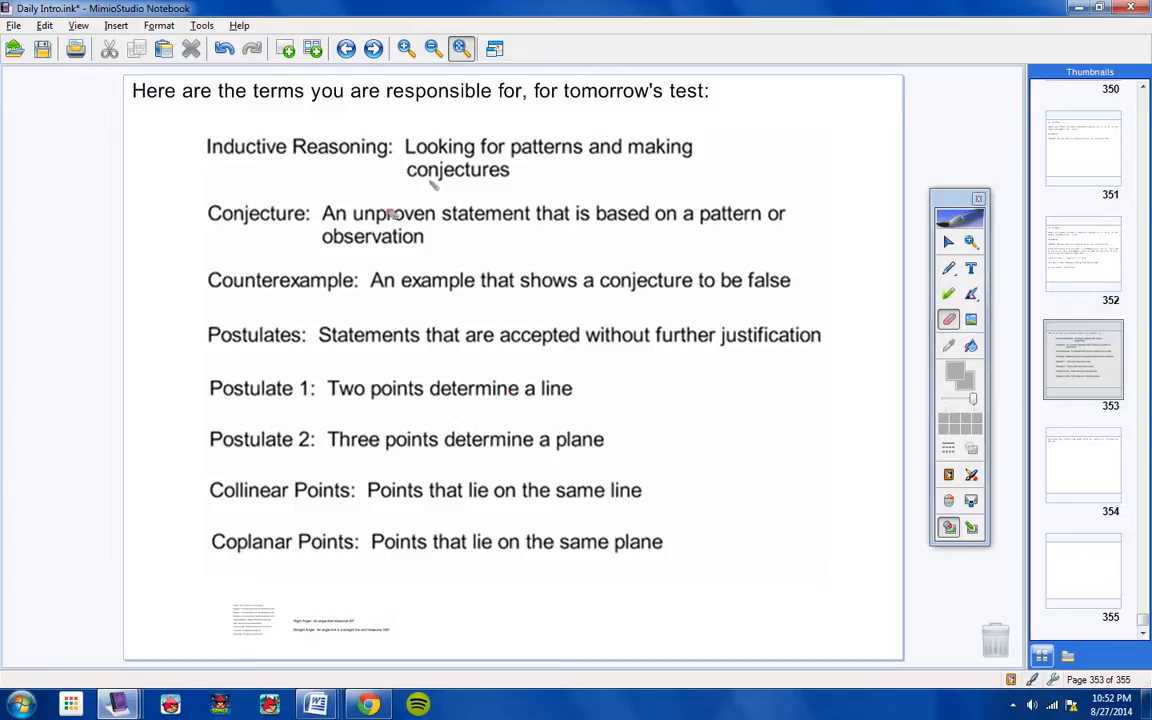
mouse_move(470, 396)
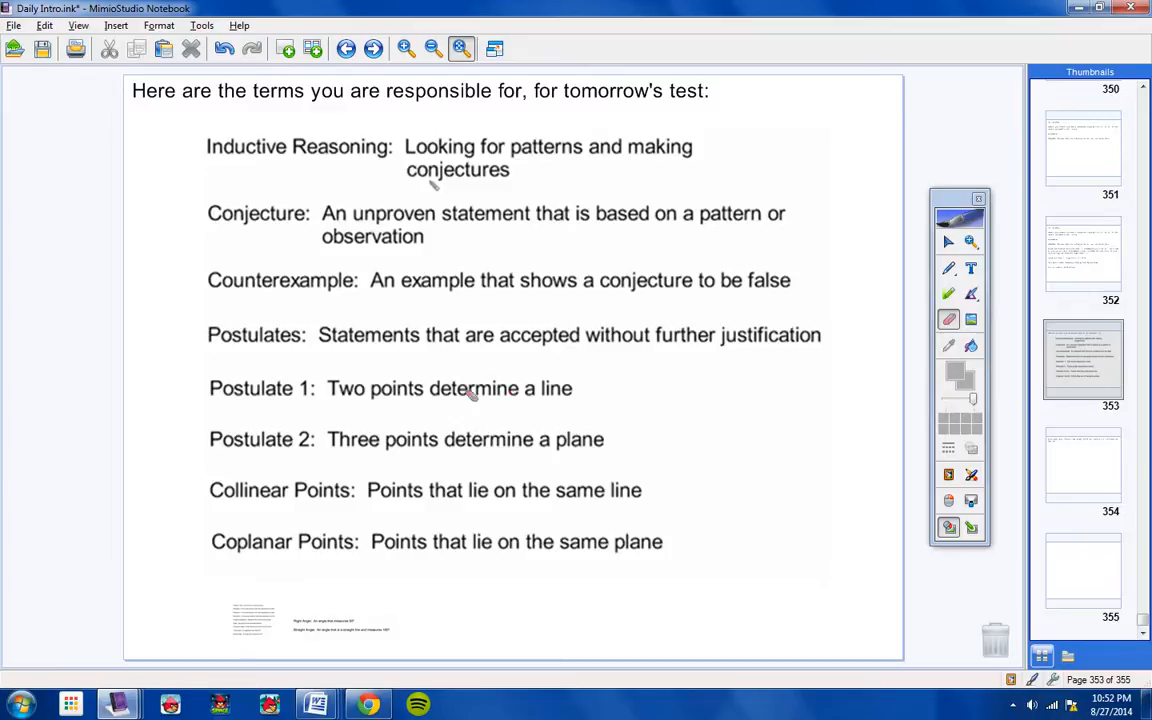
mouse_move(262, 430)
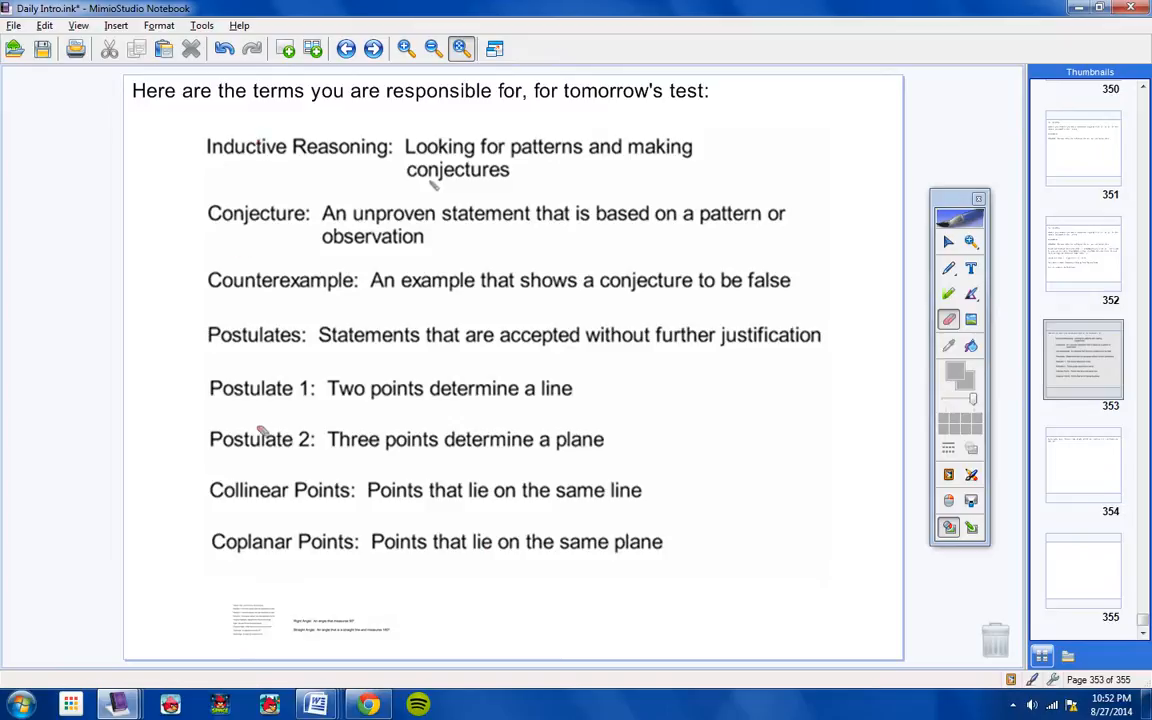
mouse_move(880, 328)
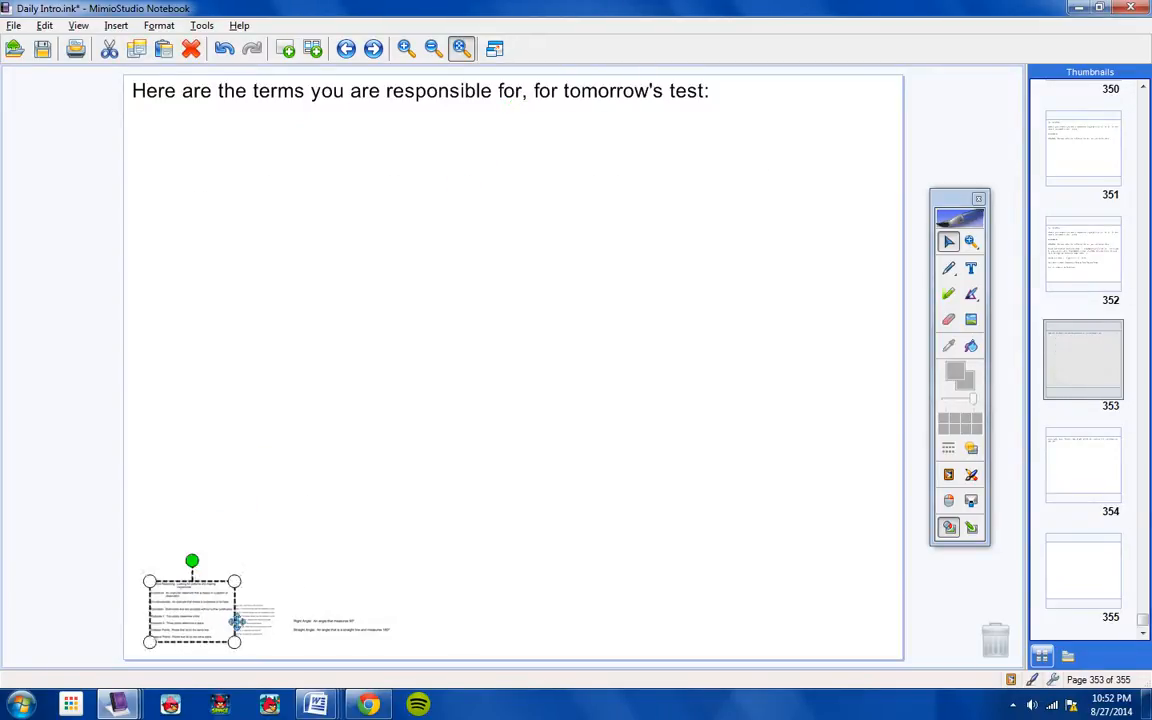
- Enlarge the second term list, Coplanar Lines to Obtuse Angle, across the page and mark the first terms in red
drag(192, 600, 488, 278)
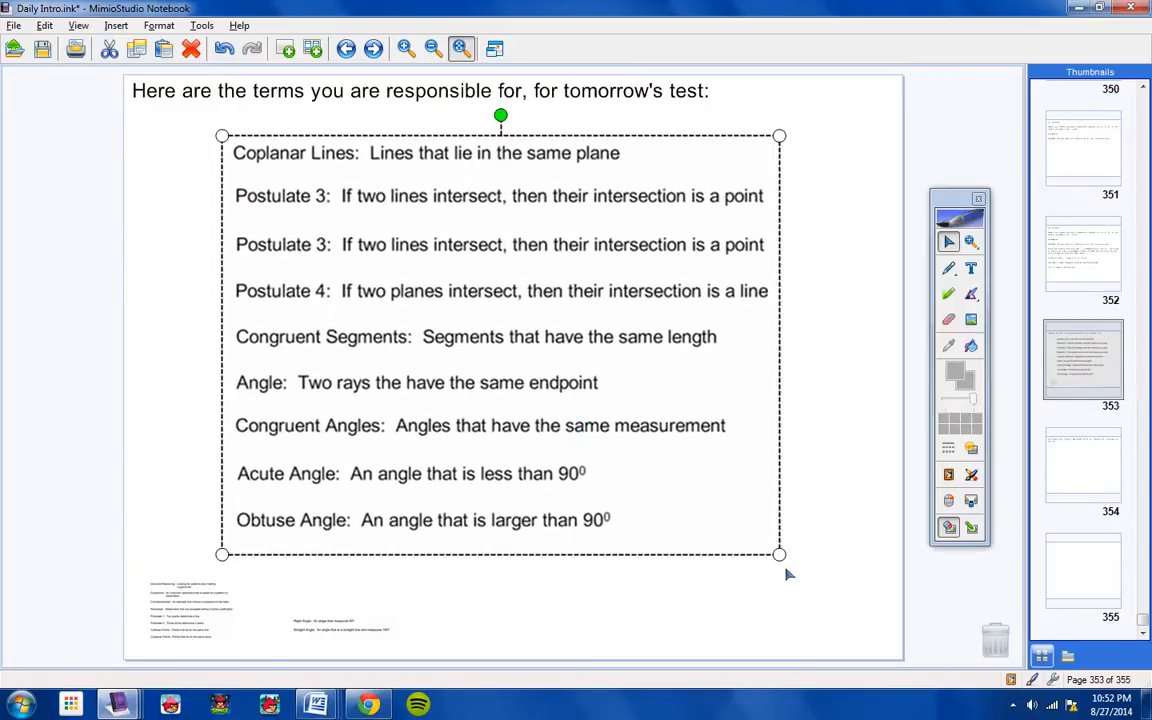
drag(780, 554, 872, 624)
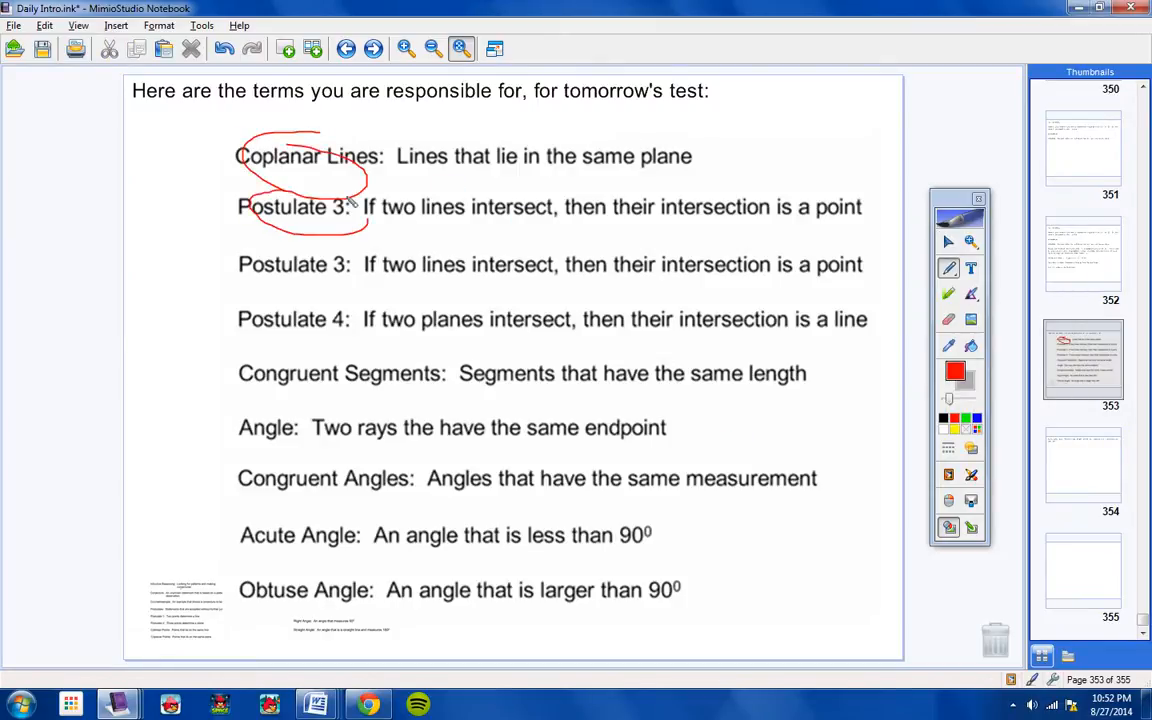
drag(236, 206, 880, 206)
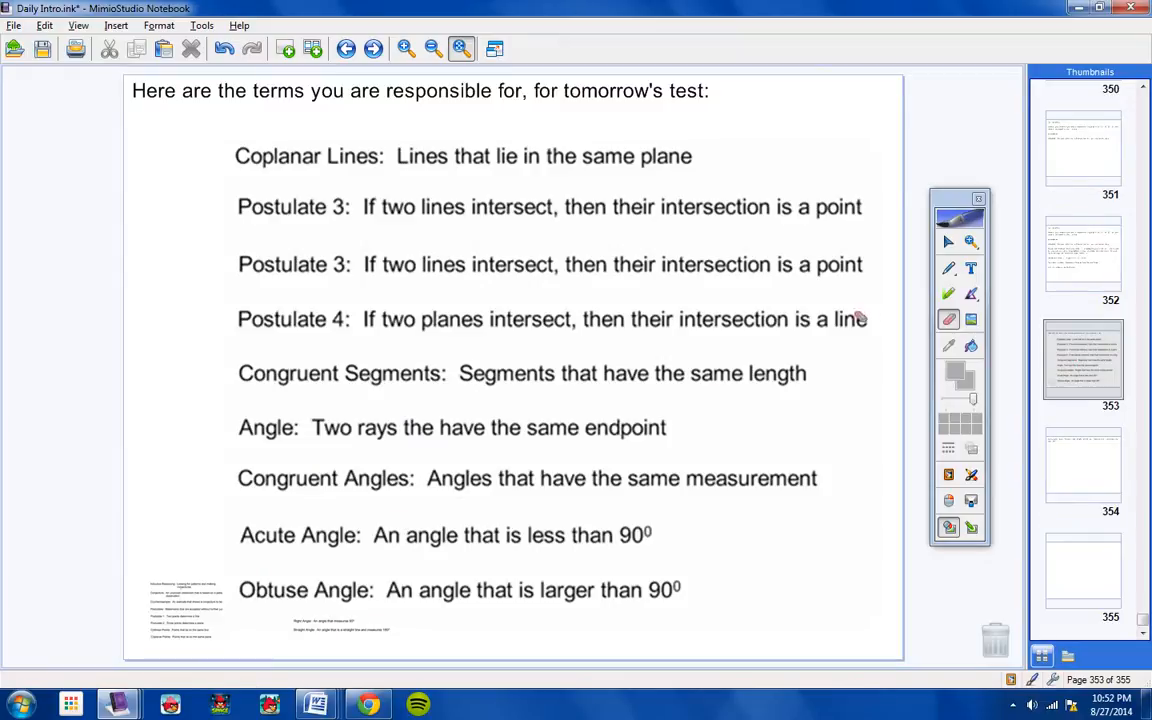
mouse_move(484, 278)
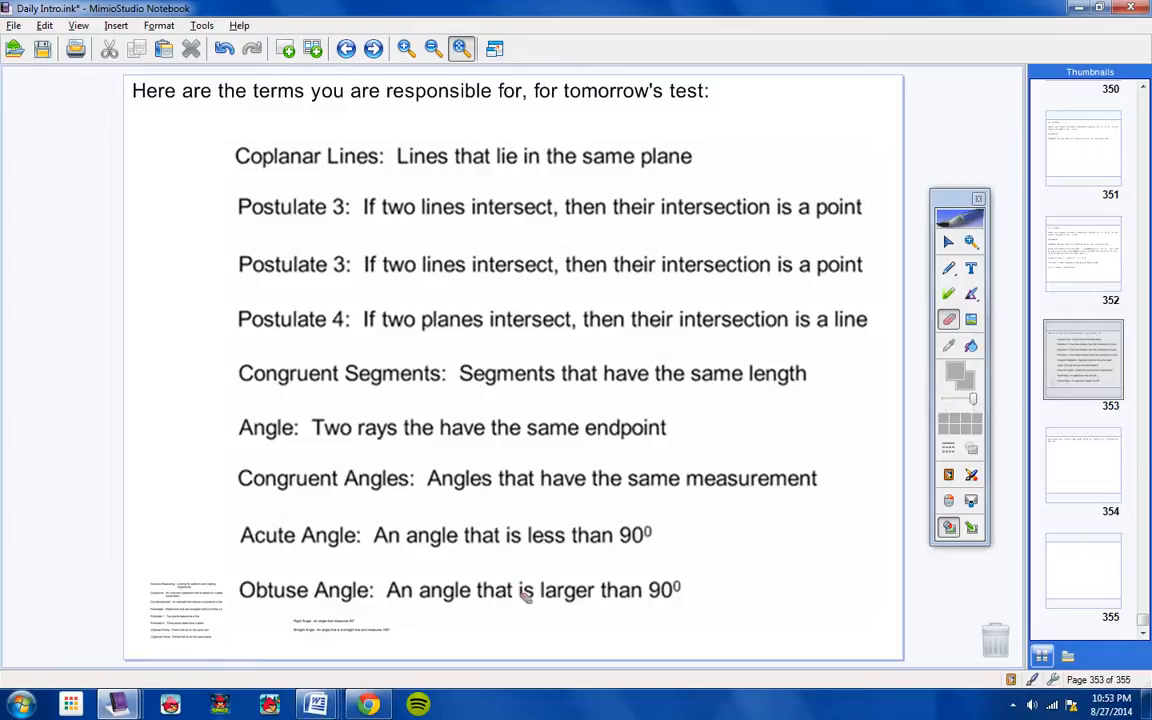
mouse_move(462, 408)
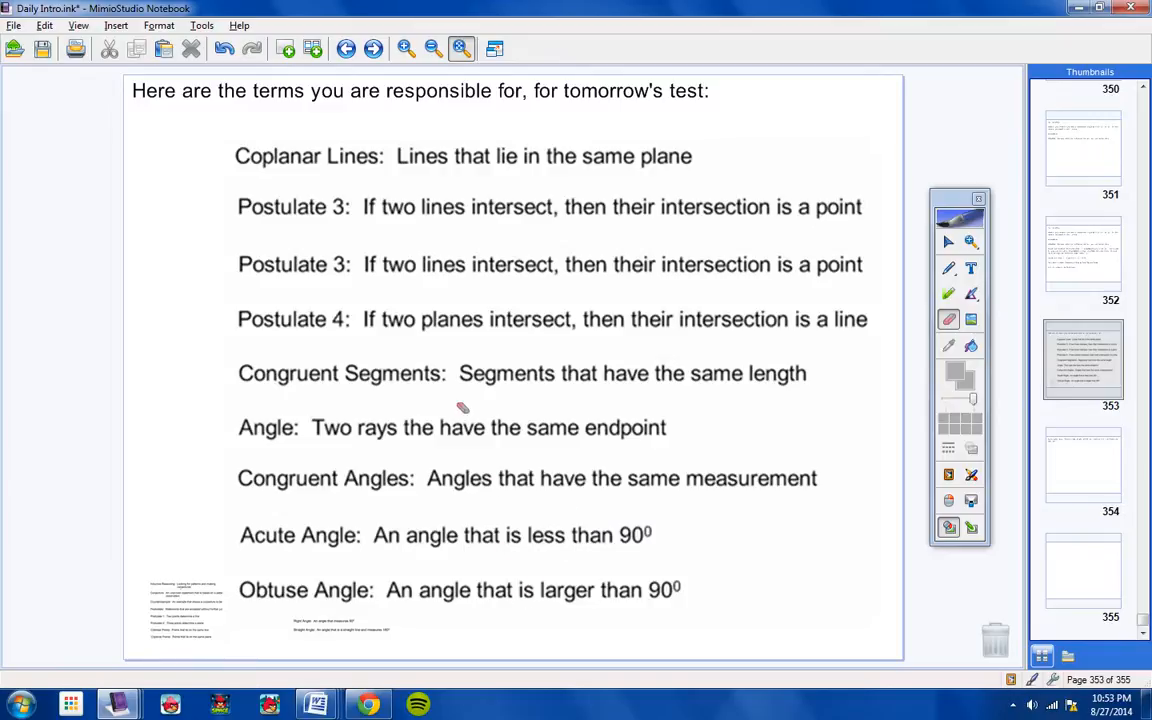
mouse_move(470, 444)
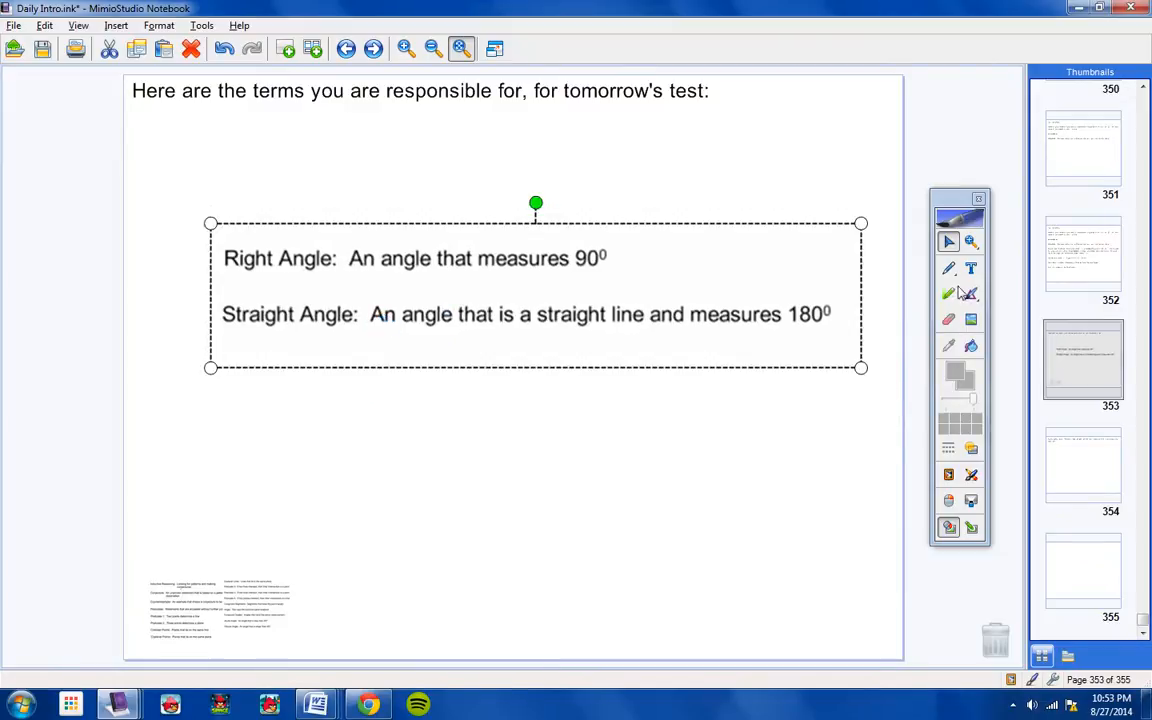
- Select the Right Angle and Straight Angle block above the two shrunken lists
click(948, 268)
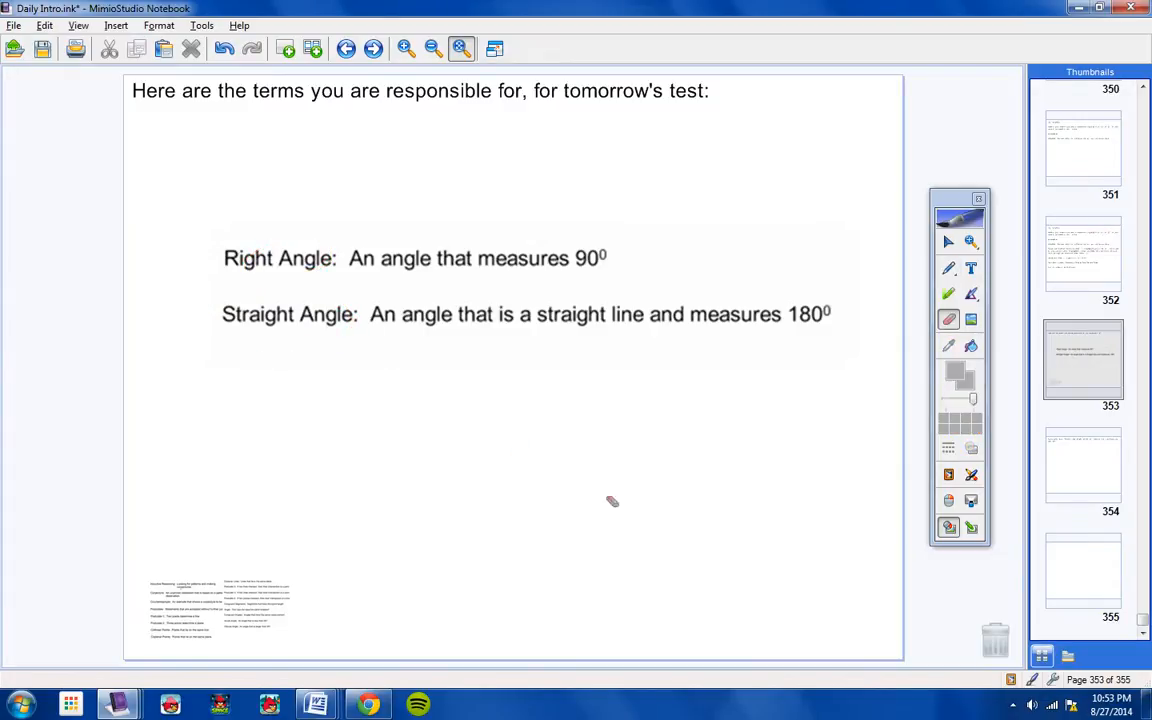
mouse_move(788, 274)
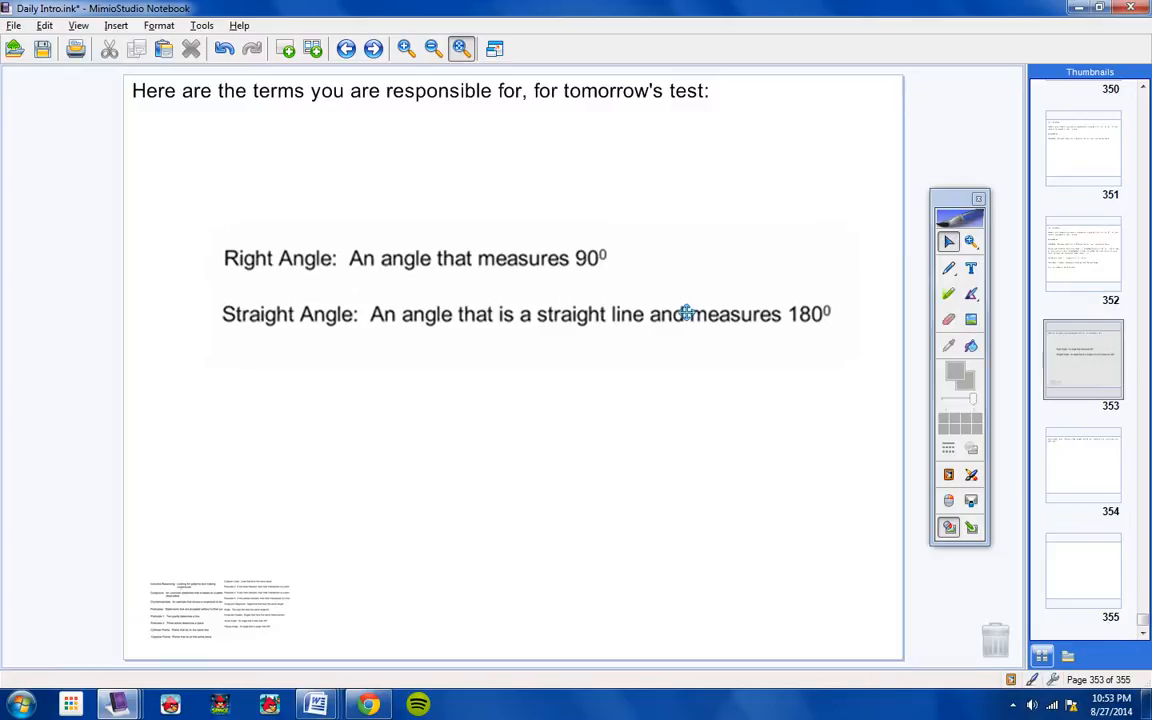
click(688, 312)
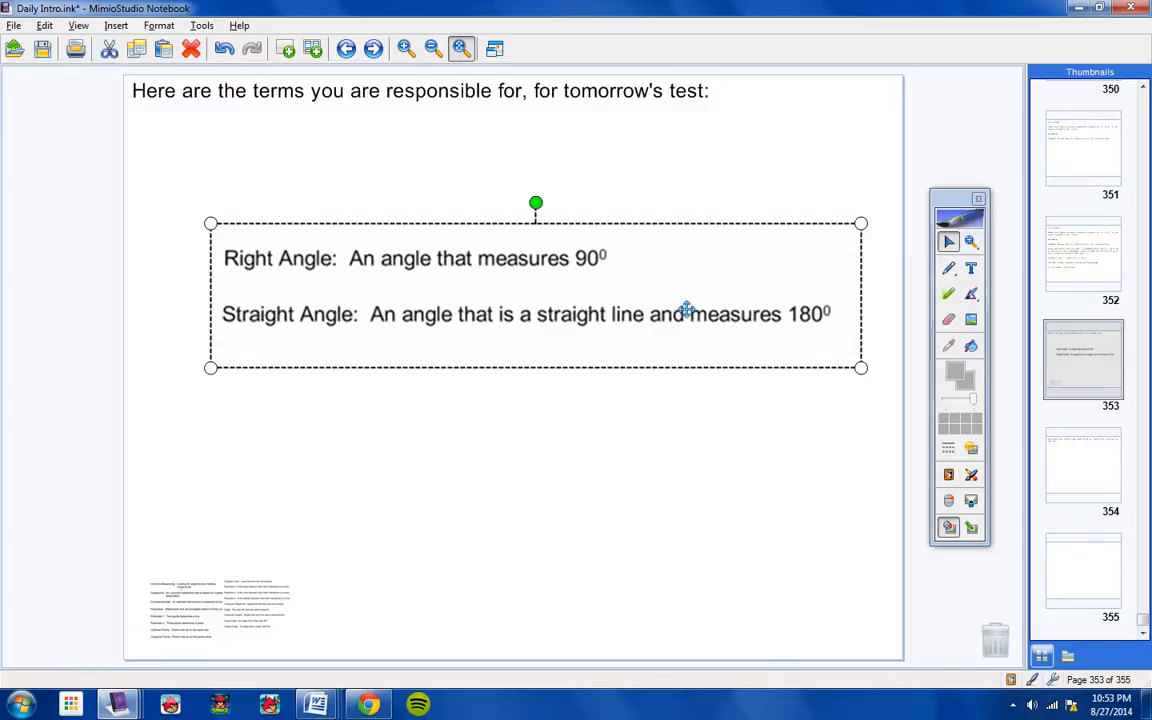
mouse_move(524, 348)
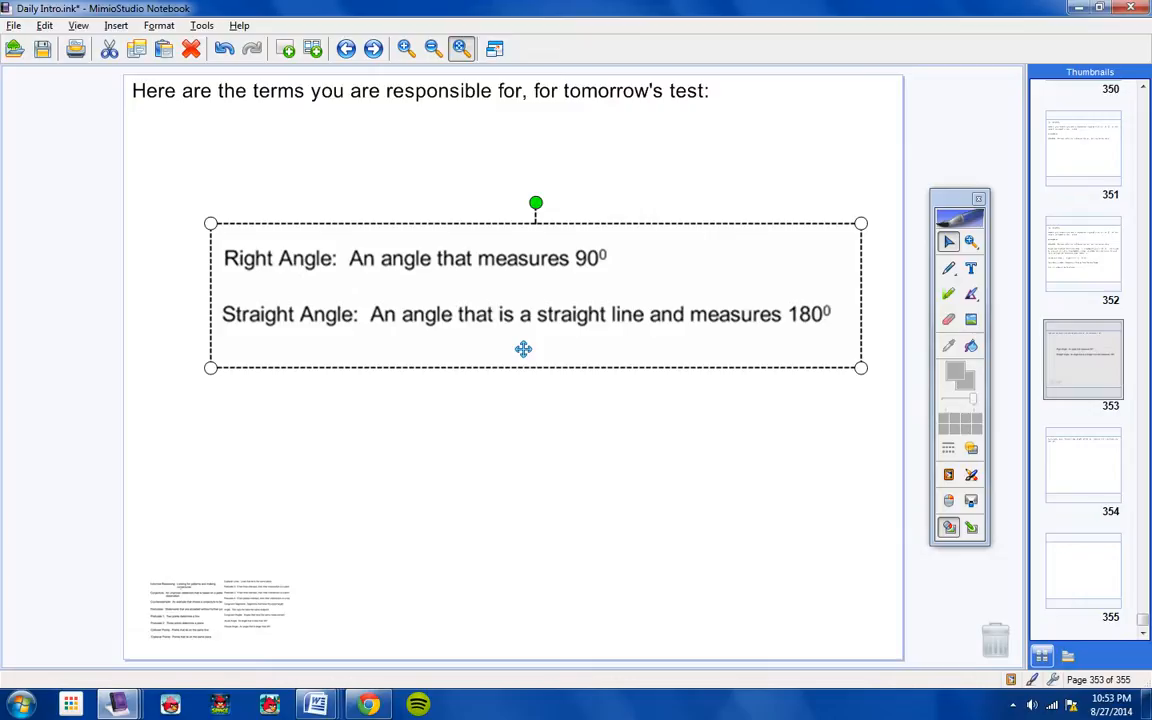
mouse_move(222, 368)
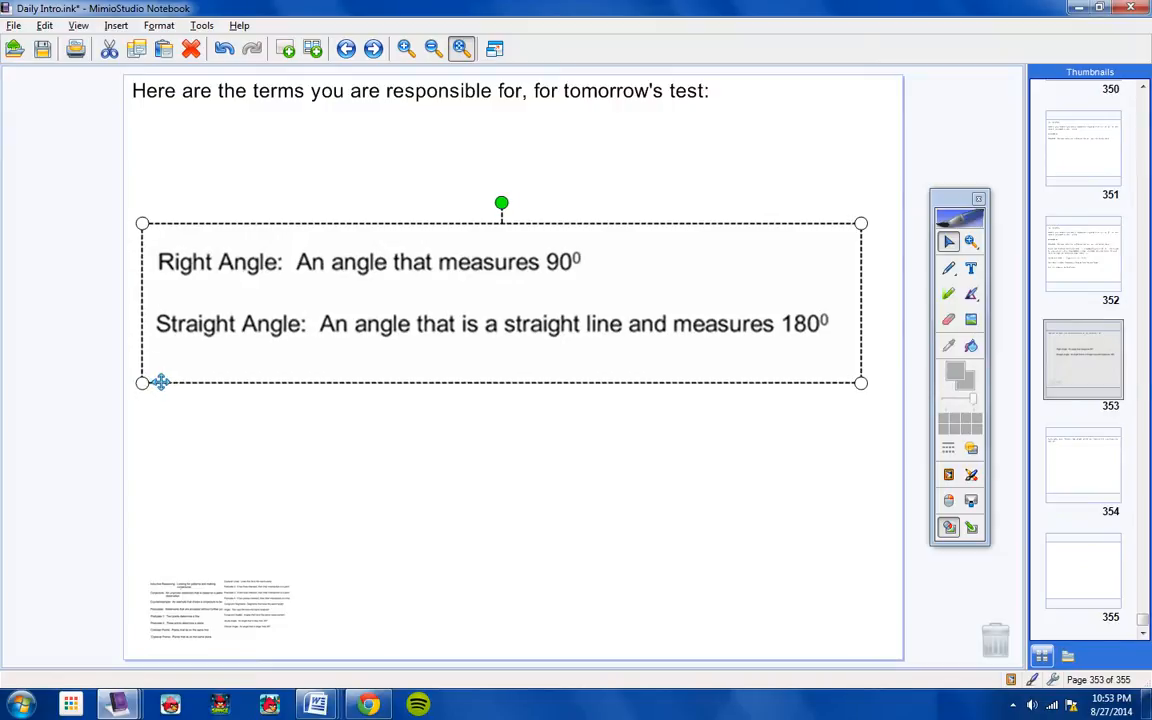
mouse_move(860, 384)
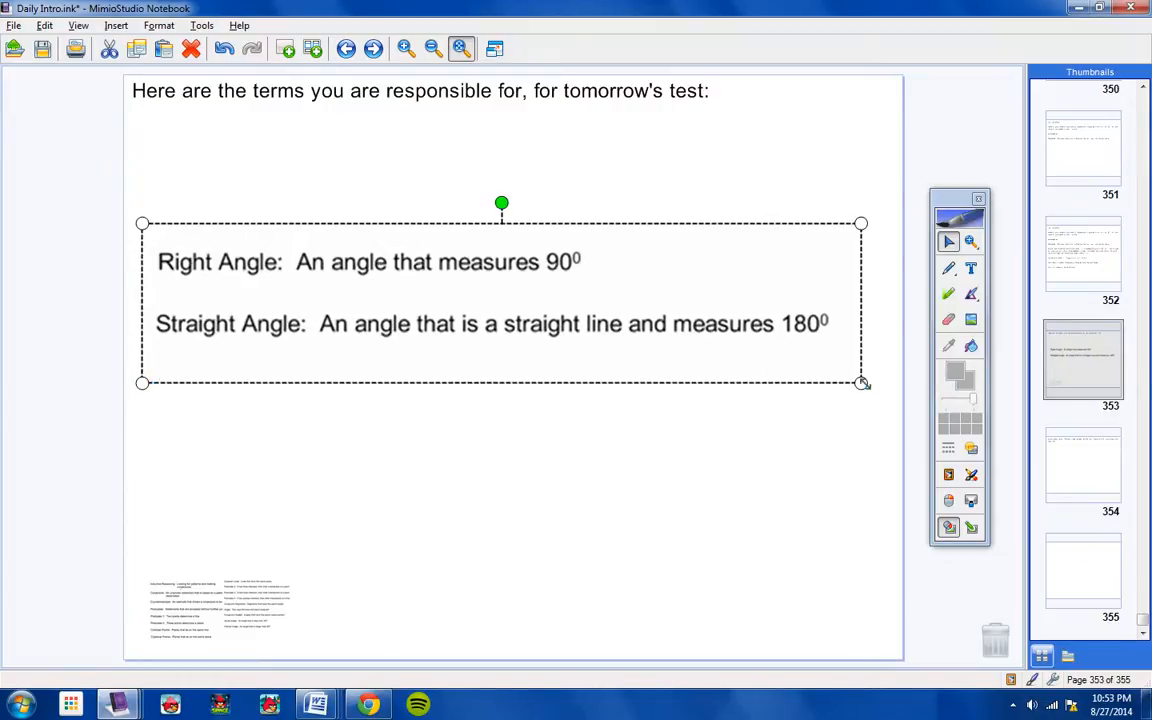
- Shrink the angle terms block to the page bottom and show page 354's 'Have a great day' message
drag(862, 384, 896, 390)
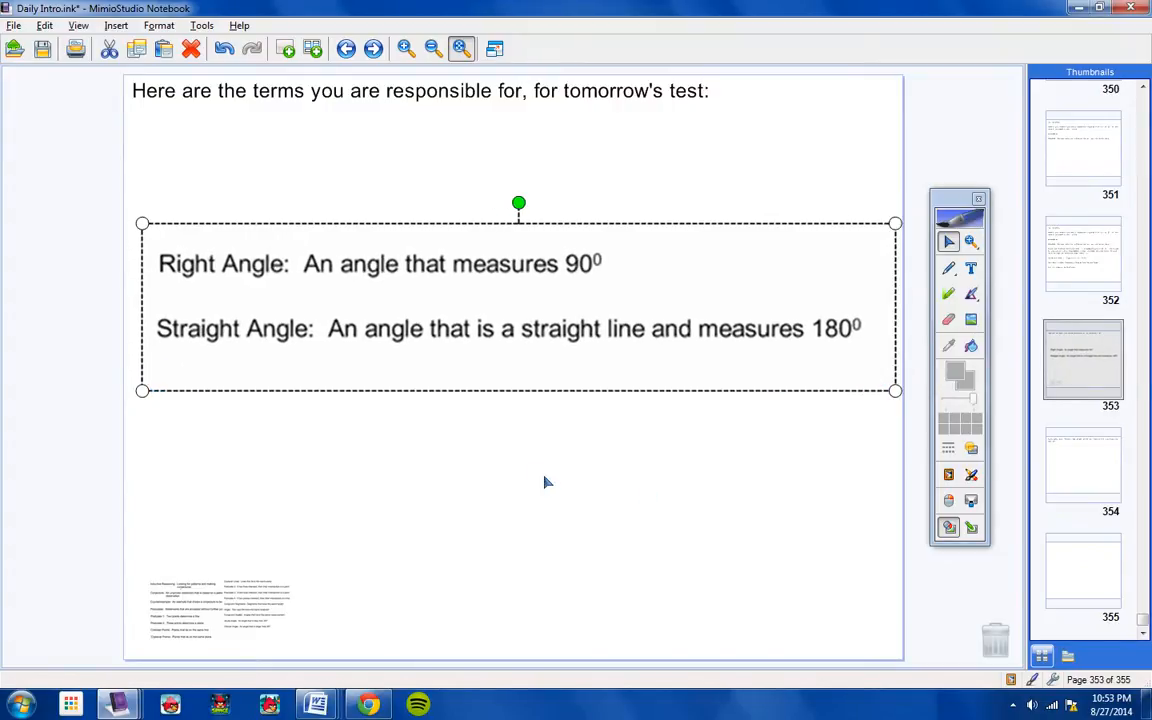
mouse_move(556, 478)
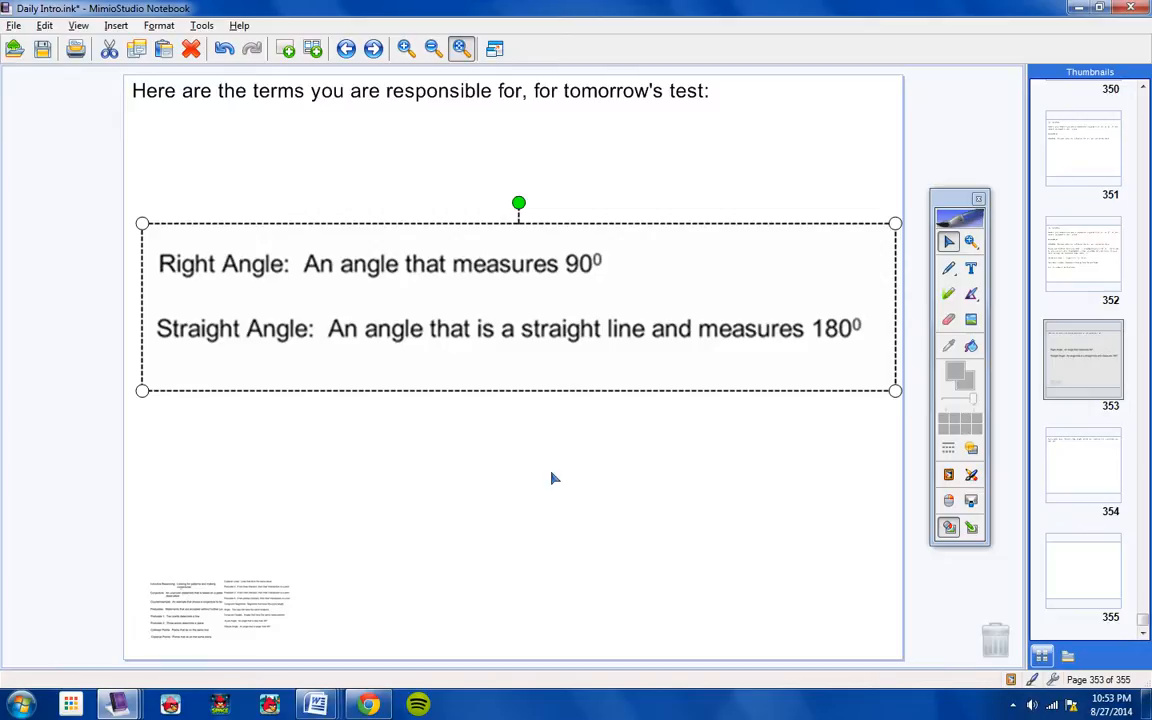
click(560, 468)
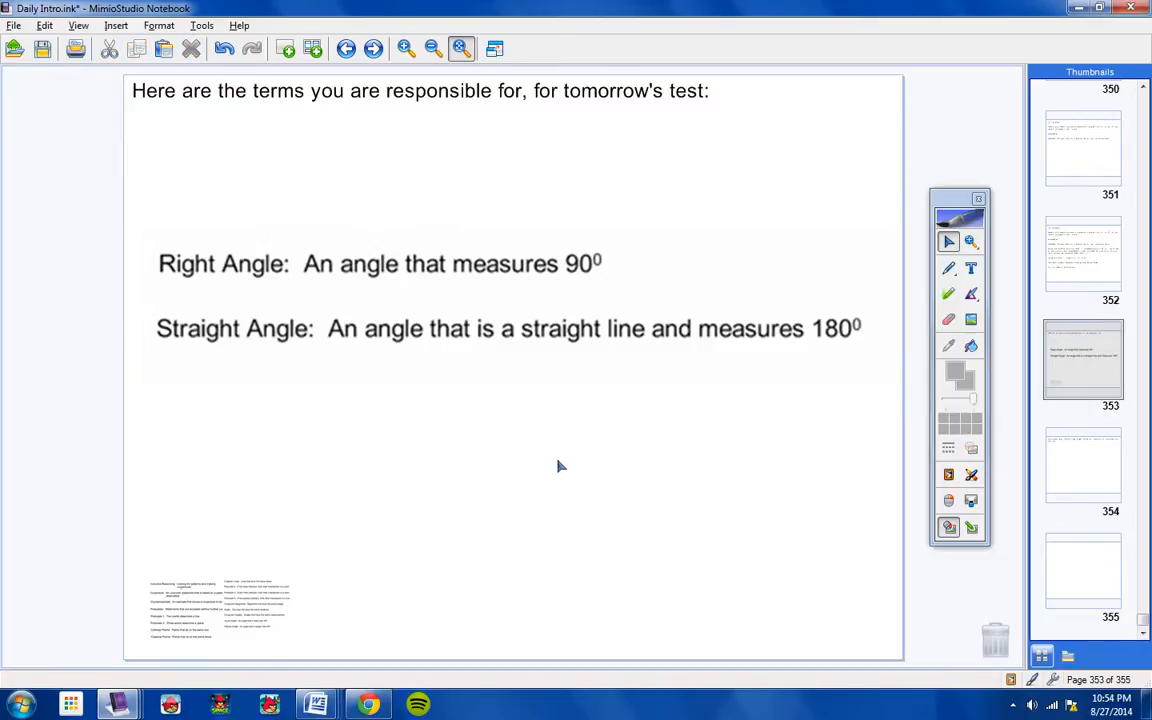
mouse_move(552, 444)
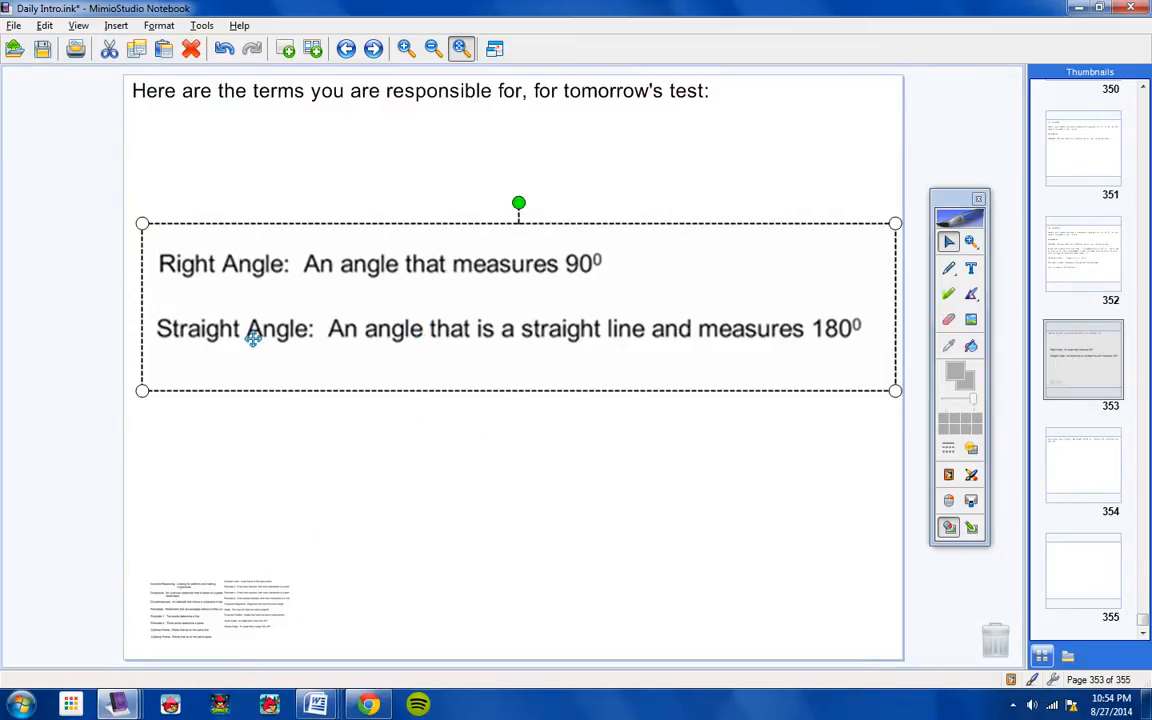
mouse_move(520, 528)
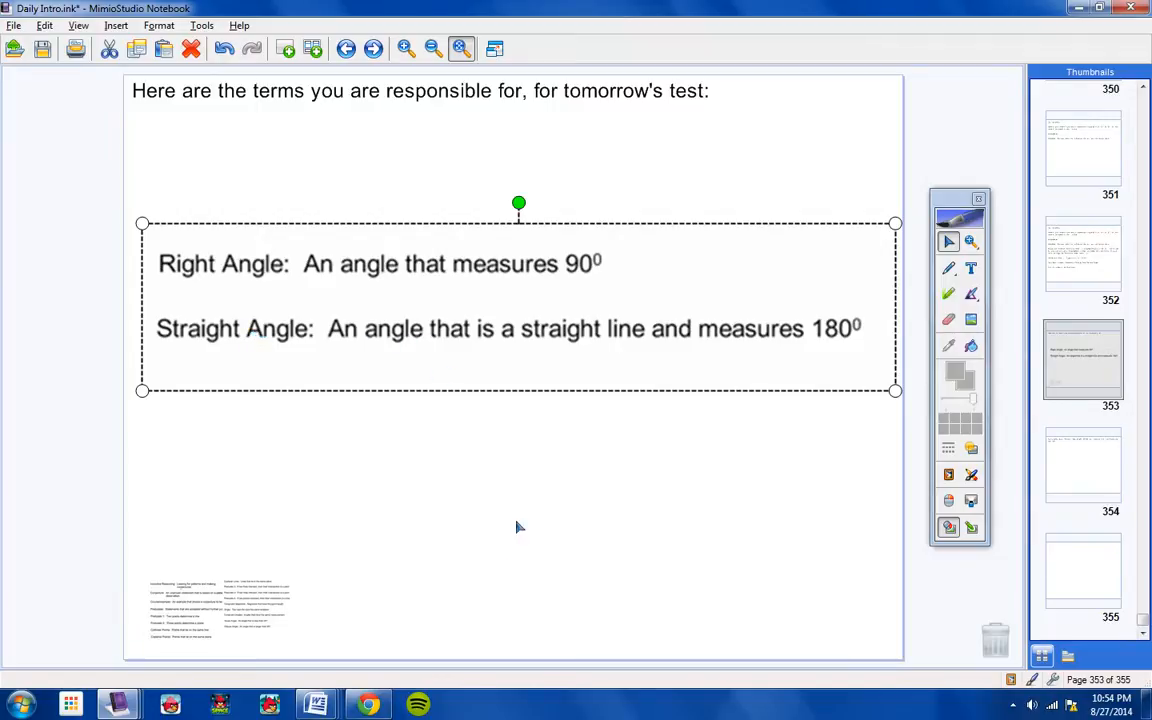
mouse_move(512, 532)
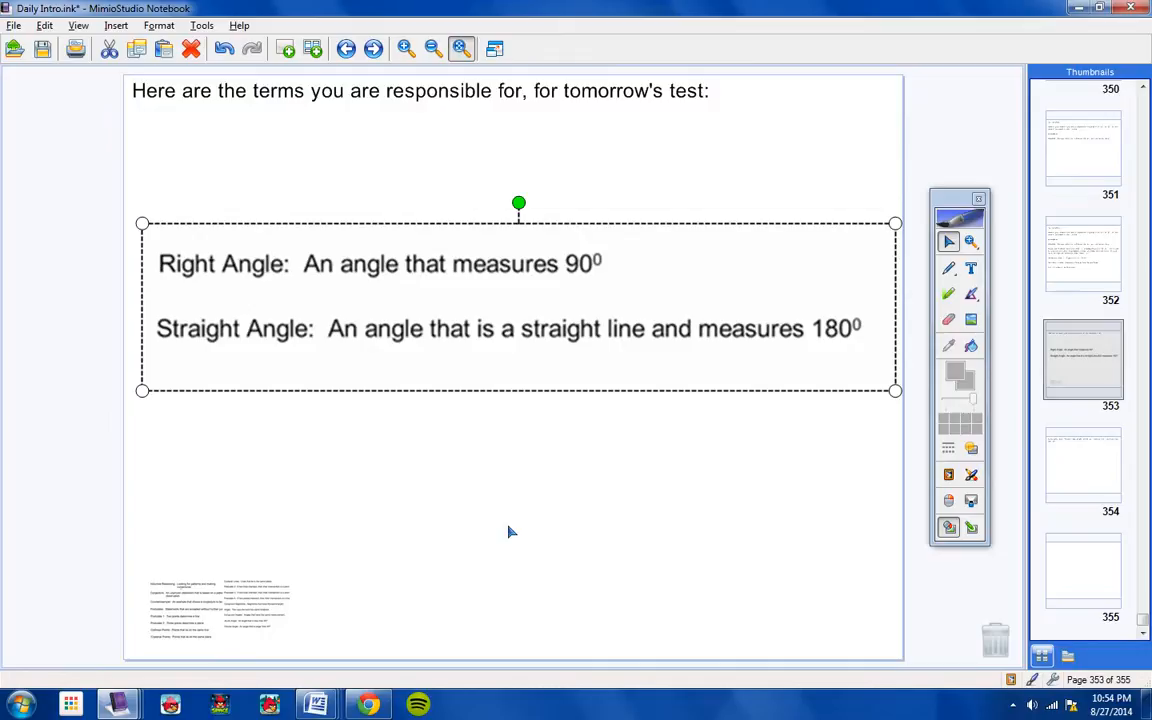
mouse_move(284, 472)
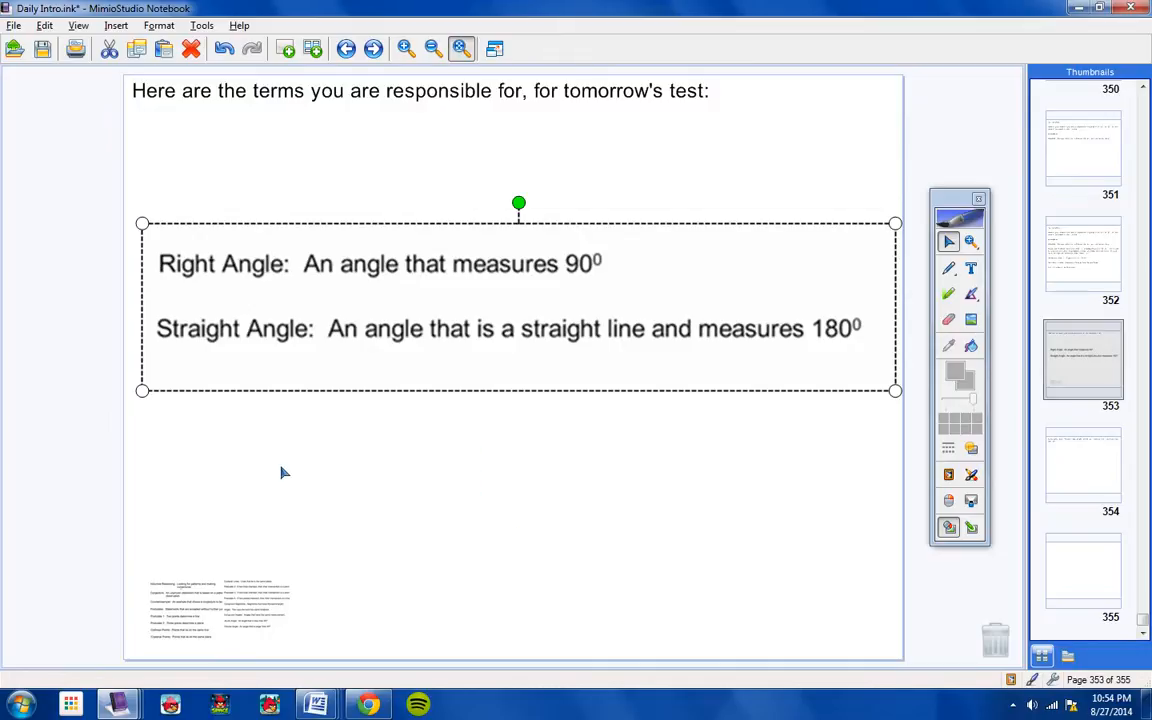
mouse_move(140, 390)
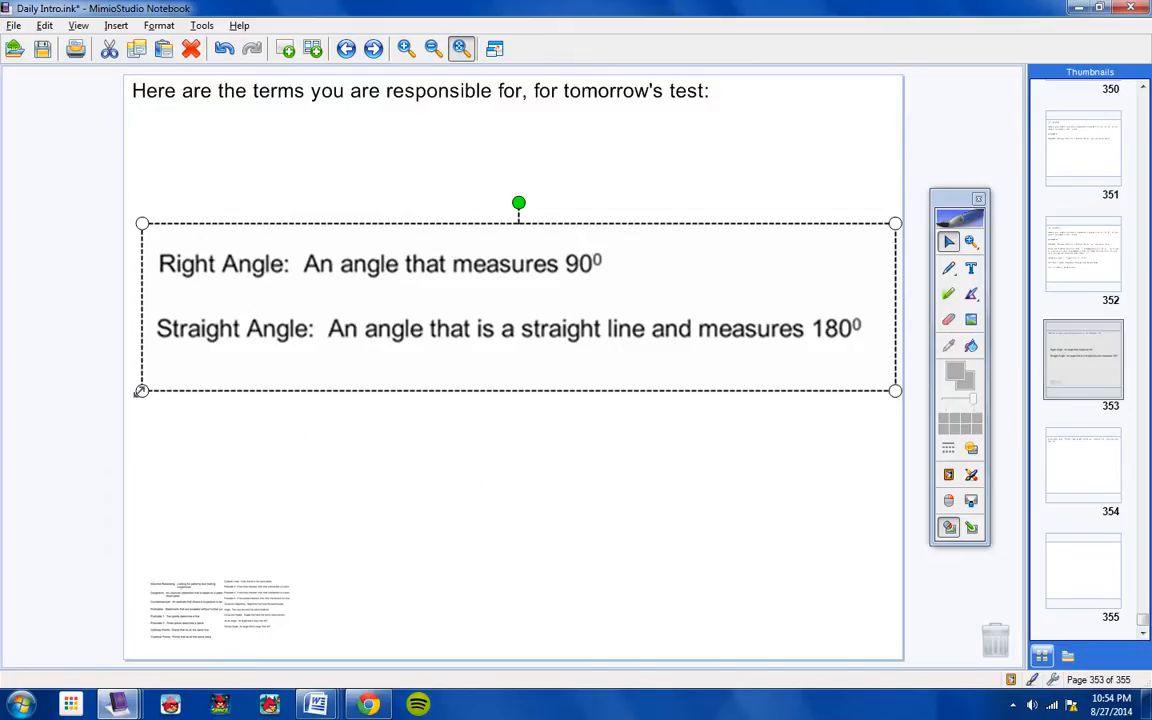
drag(140, 390, 672, 272)
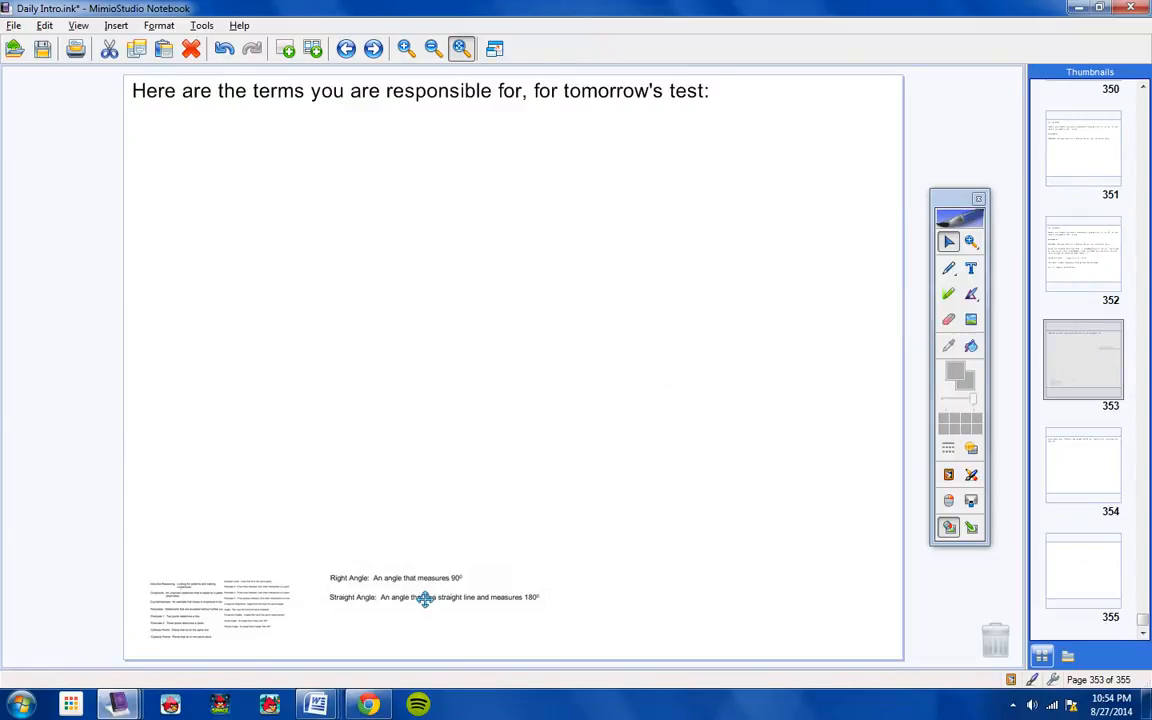
click(1078, 472)
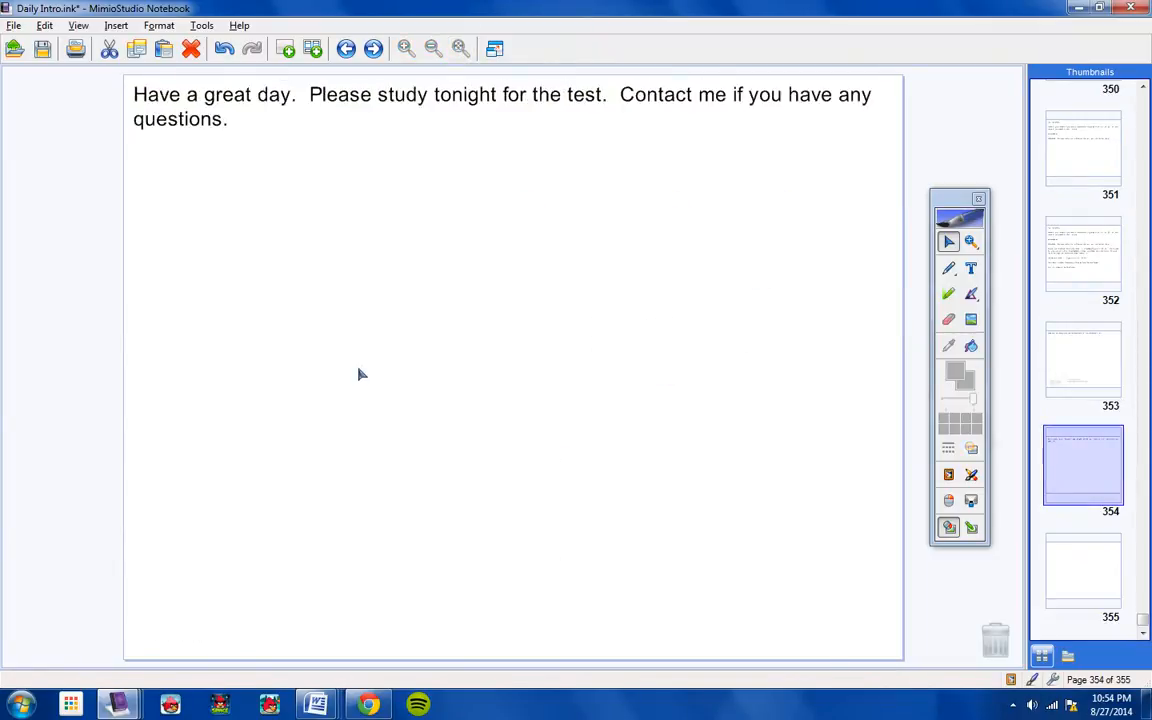